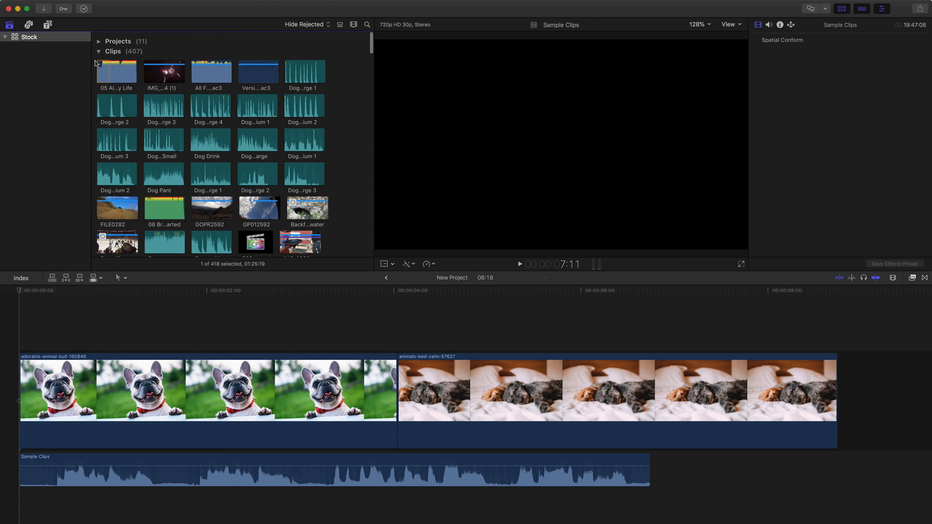
Expand the library's projects, load the Captions project and keep Show Captions enabled in the viewer
left_click(97, 41)
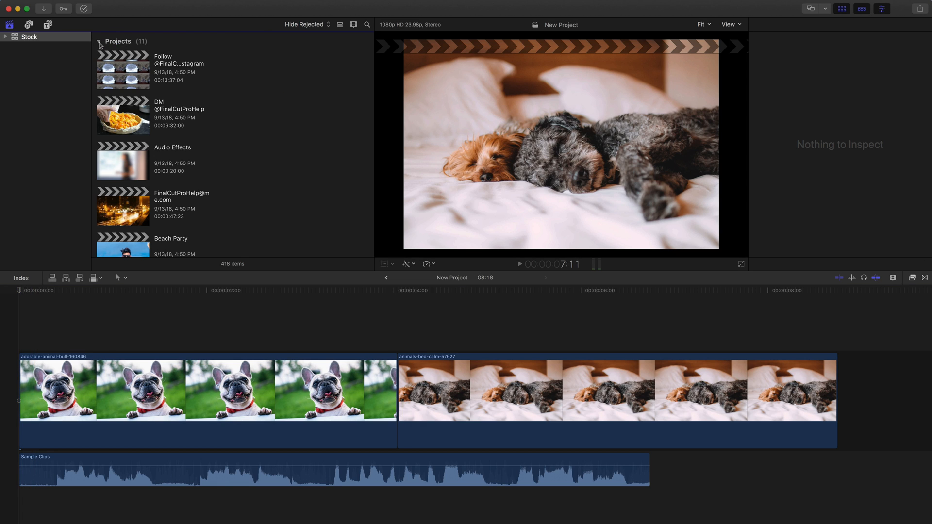
scroll("down", 3)
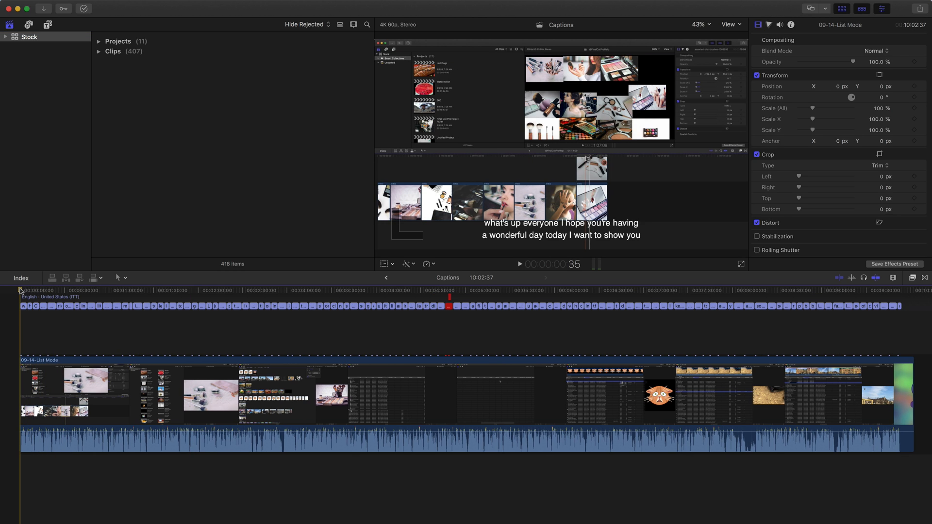
mouse_move(420, 181)
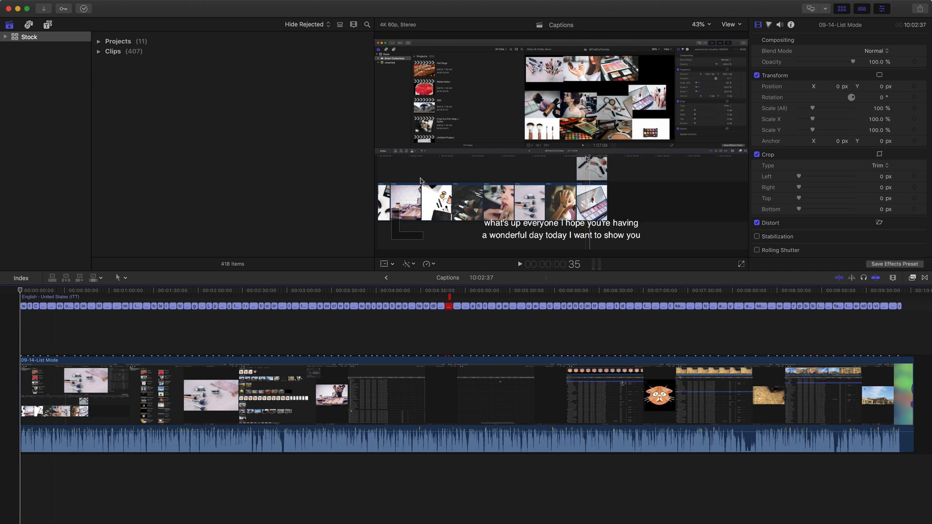
left_click(731, 25)
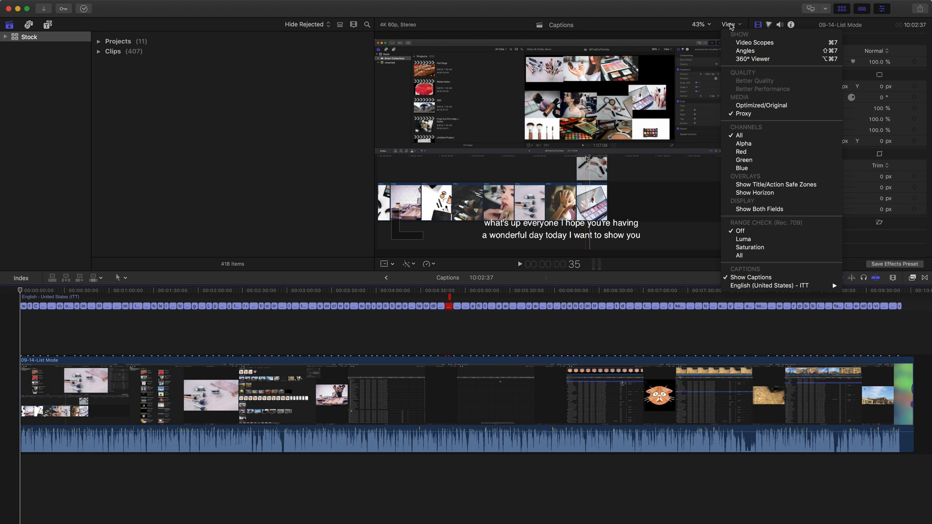
mouse_move(756, 268)
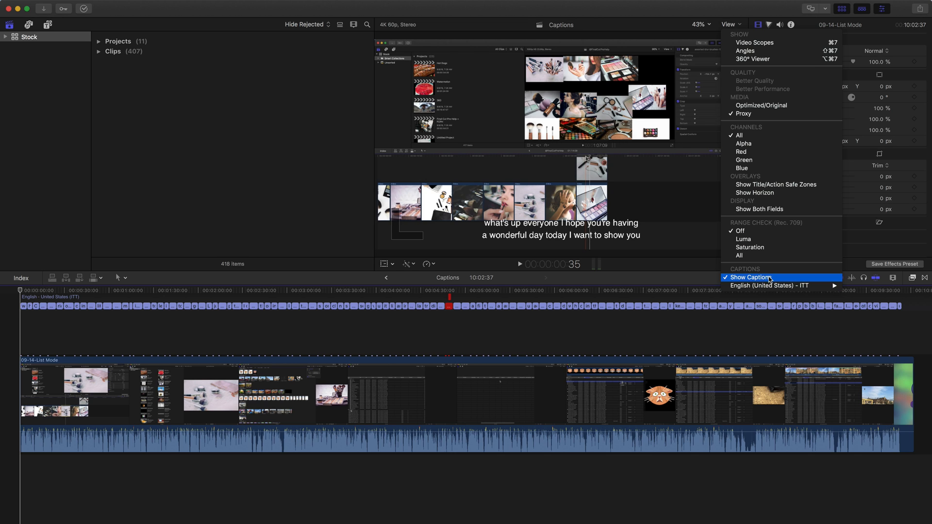
left_click(753, 278)
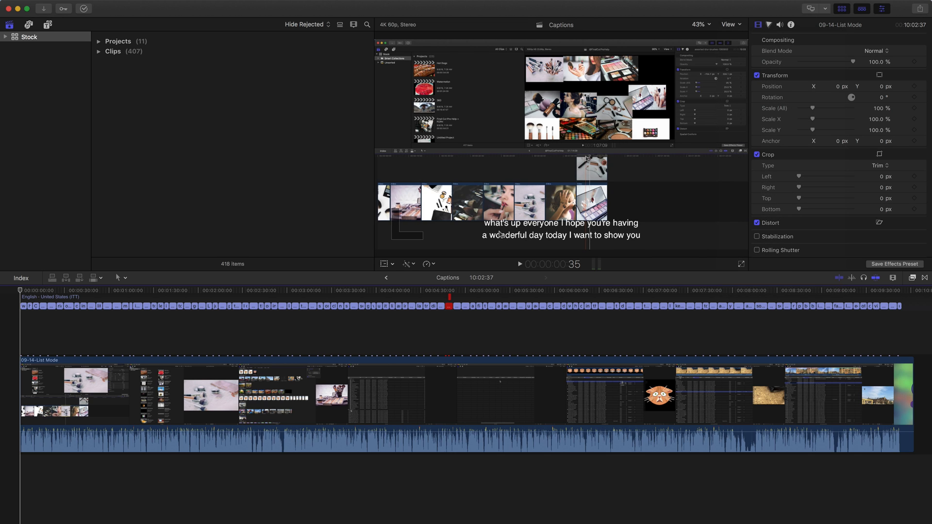
mouse_move(638, 233)
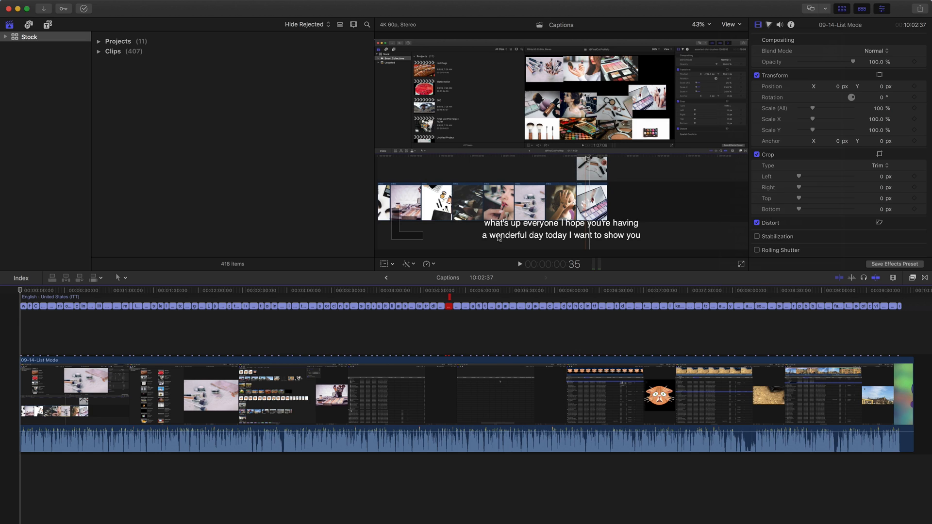
mouse_move(534, 241)
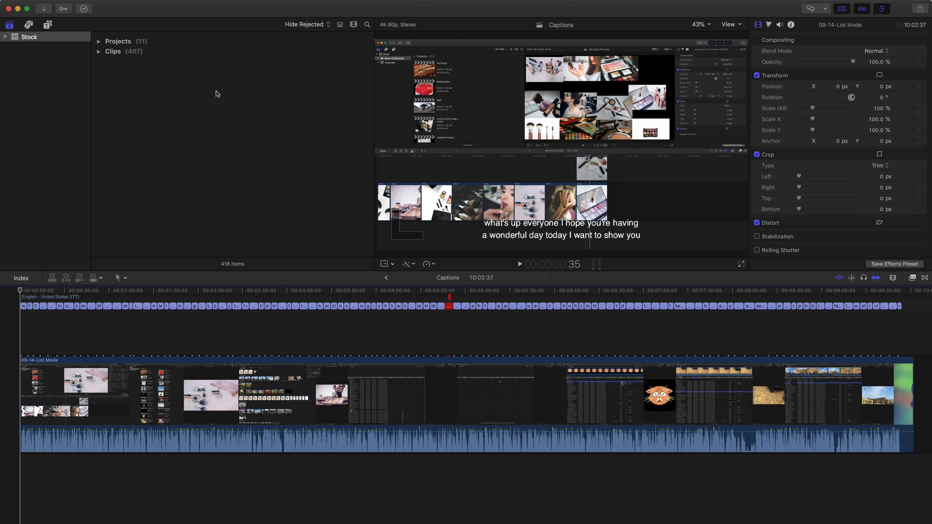
Return to New Project, park the playhead in the bulldog clip and add a caption via Edit > Captions
left_click(370, 310)
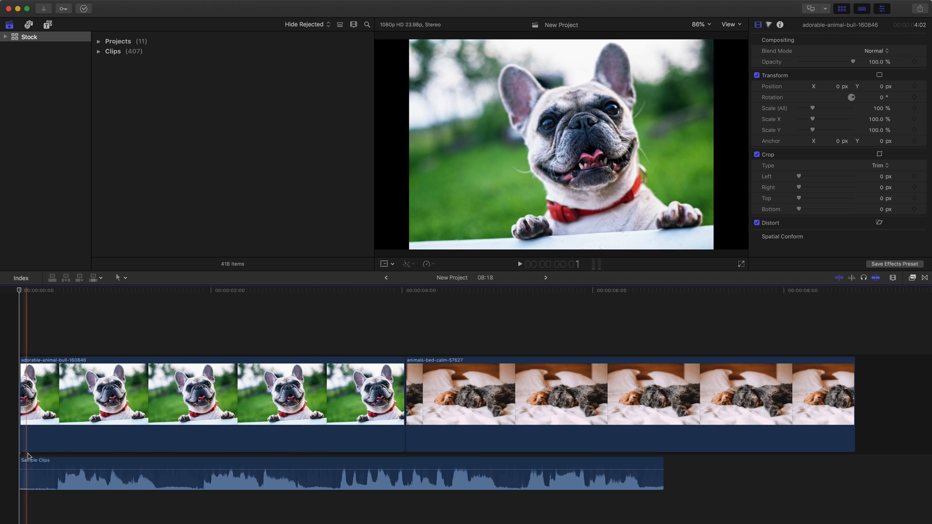
left_click(675, 416)
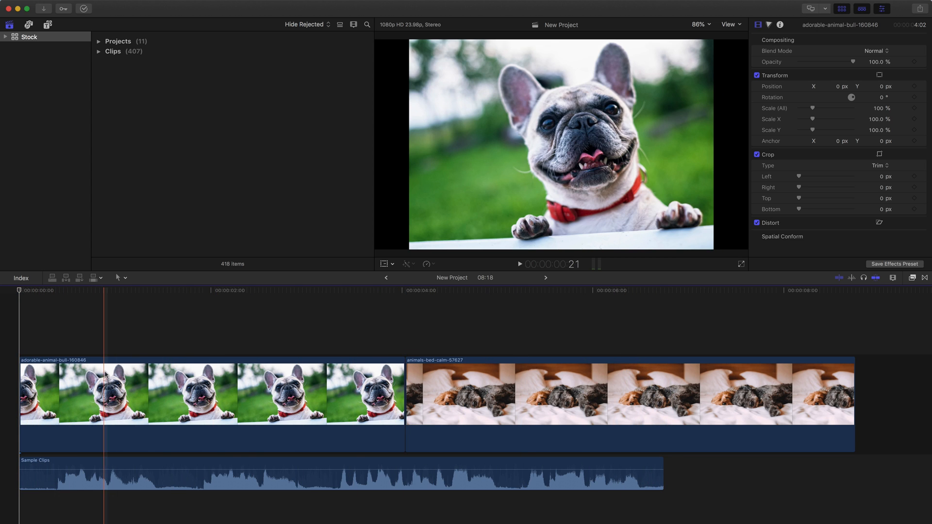
left_click(40, 292)
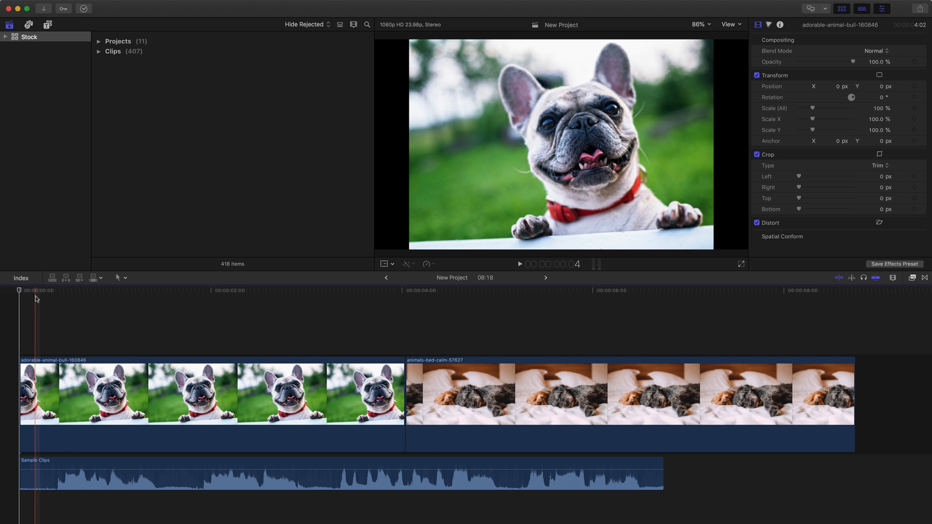
left_click(99, 5)
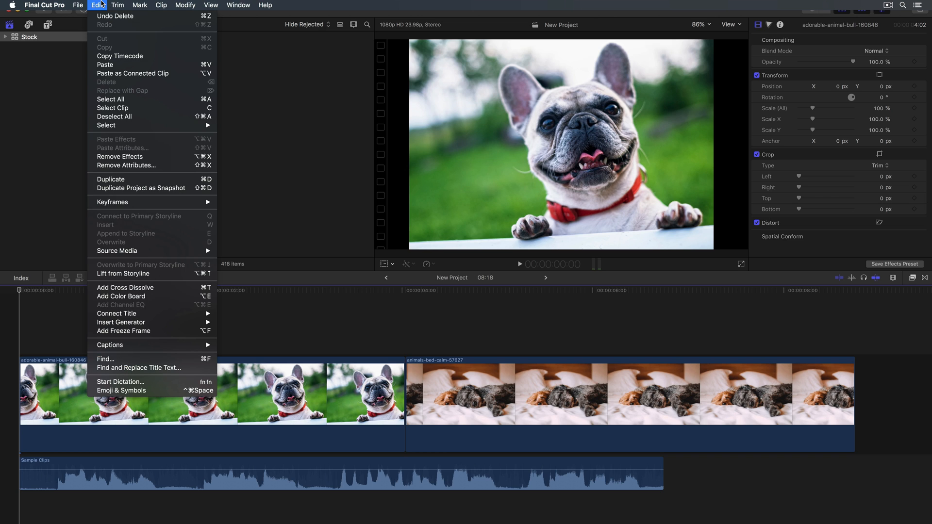
mouse_move(110, 345)
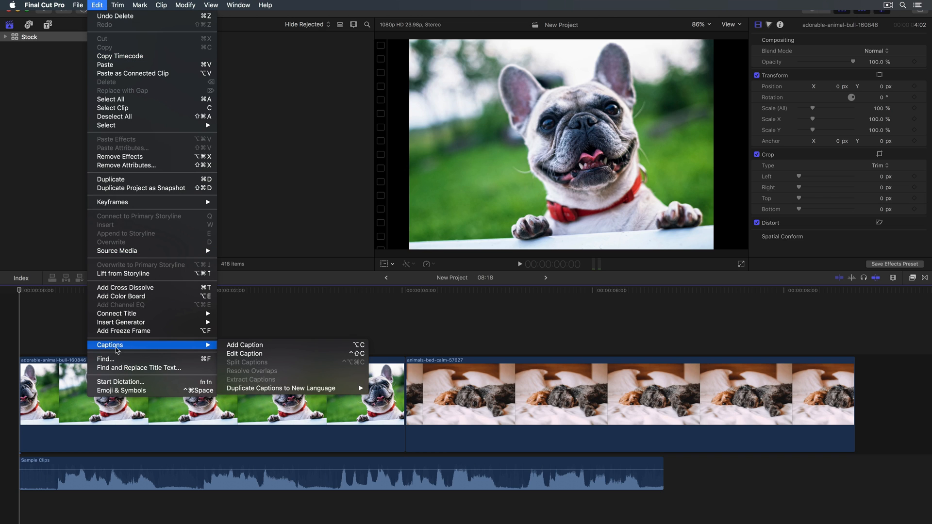
mouse_move(121, 348)
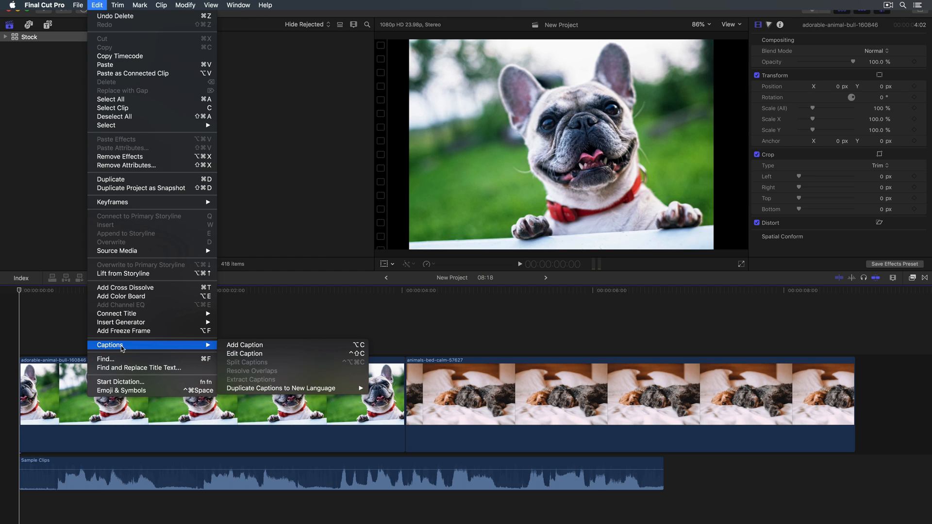
mouse_move(244, 345)
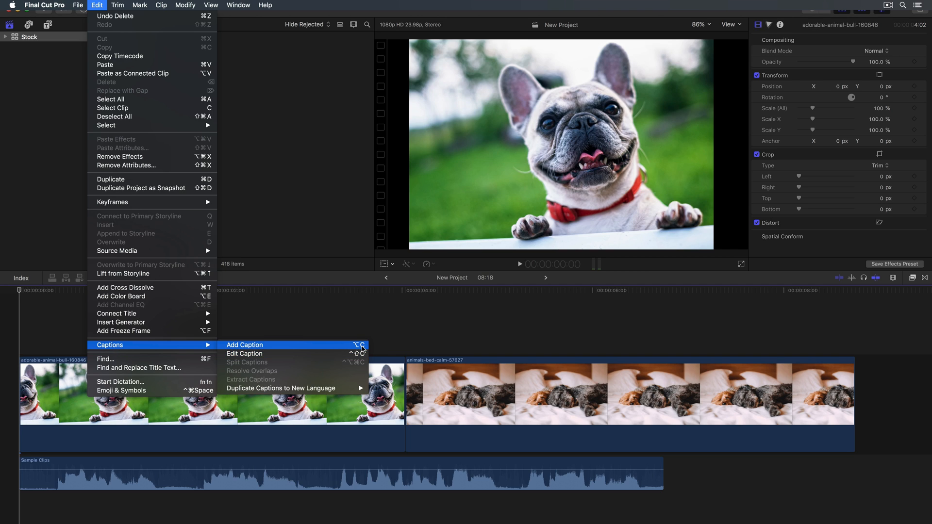
mouse_move(357, 347)
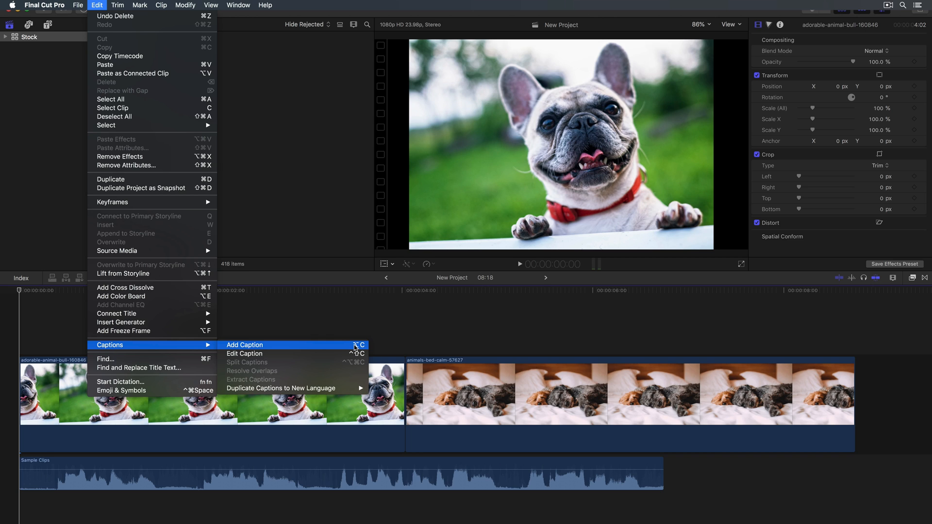
left_click(243, 345)
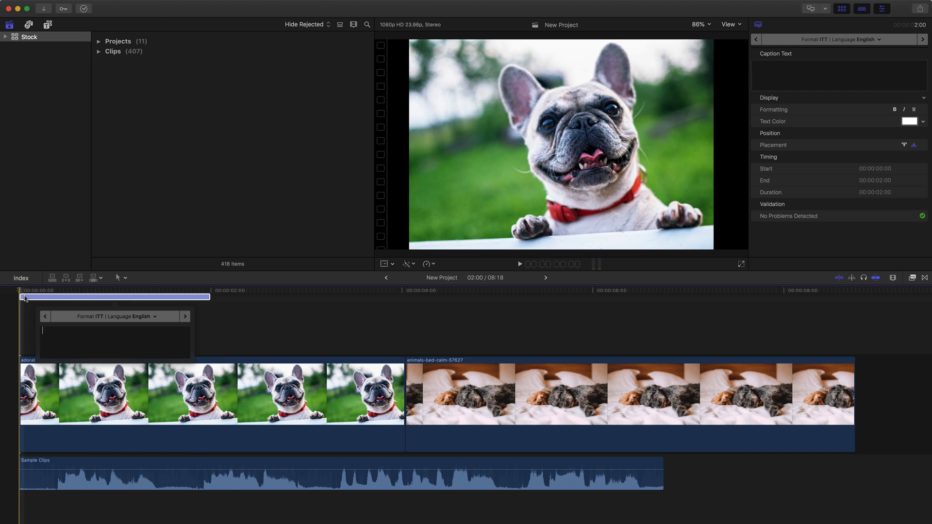
Enter "Please understand this" as the new caption's text in the caption editor
left_click(114, 300)
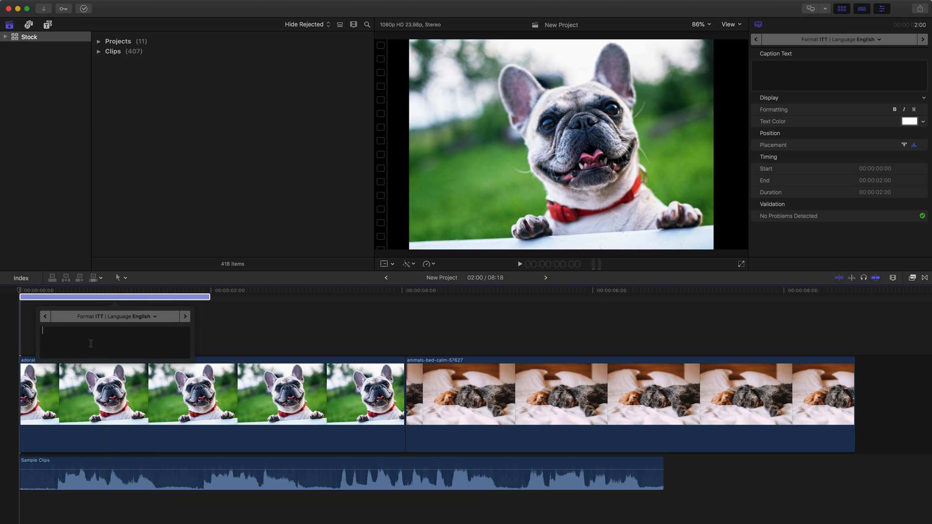
mouse_move(127, 342)
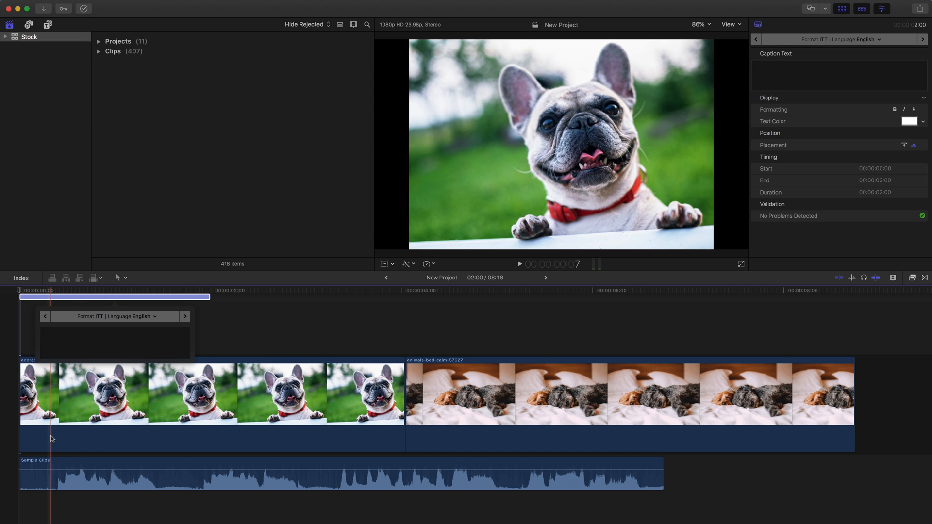
left_click(114, 333)
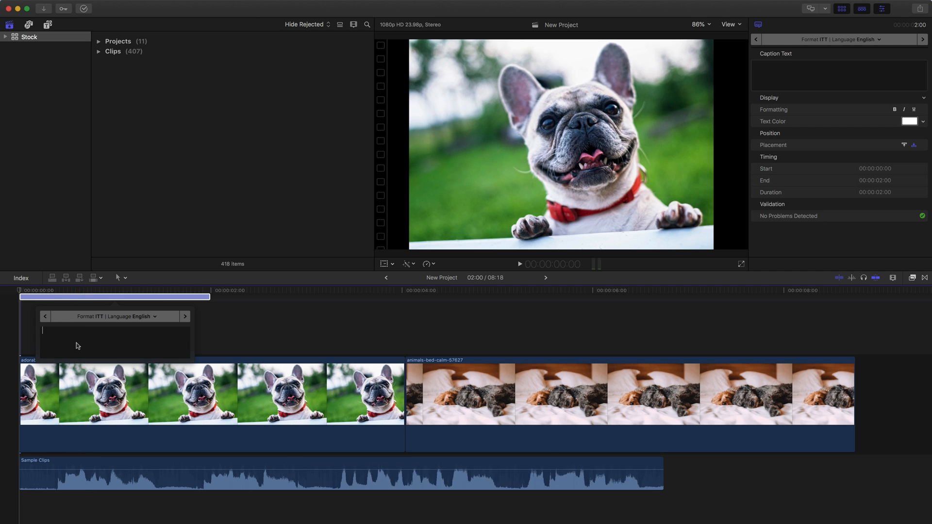
type("Please")
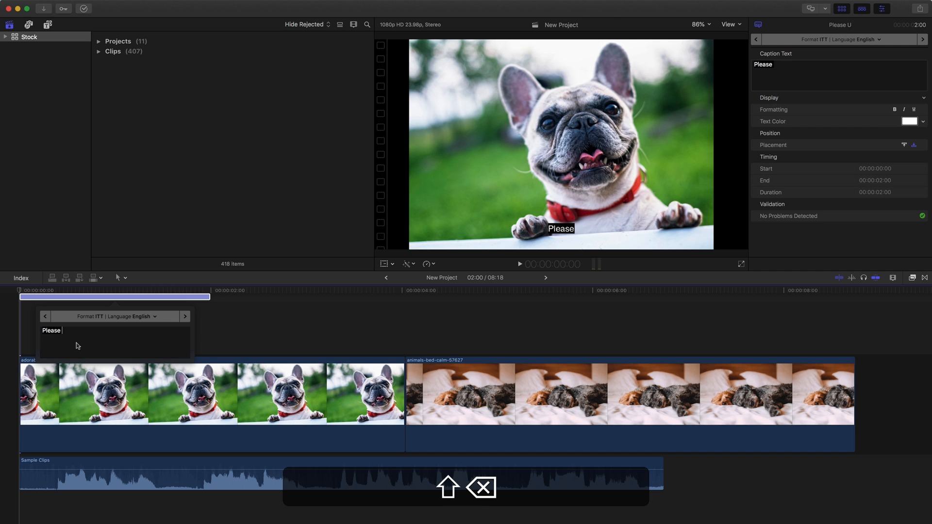
type("understand")
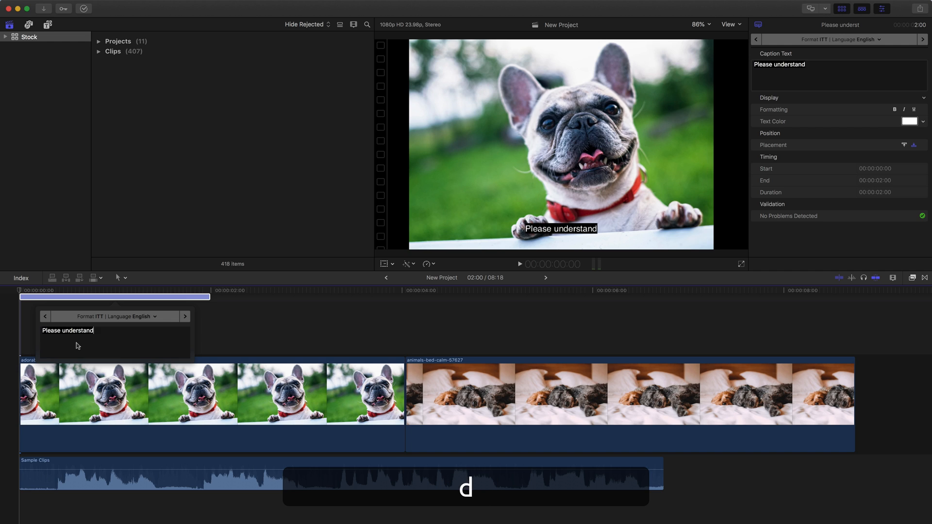
type("this")
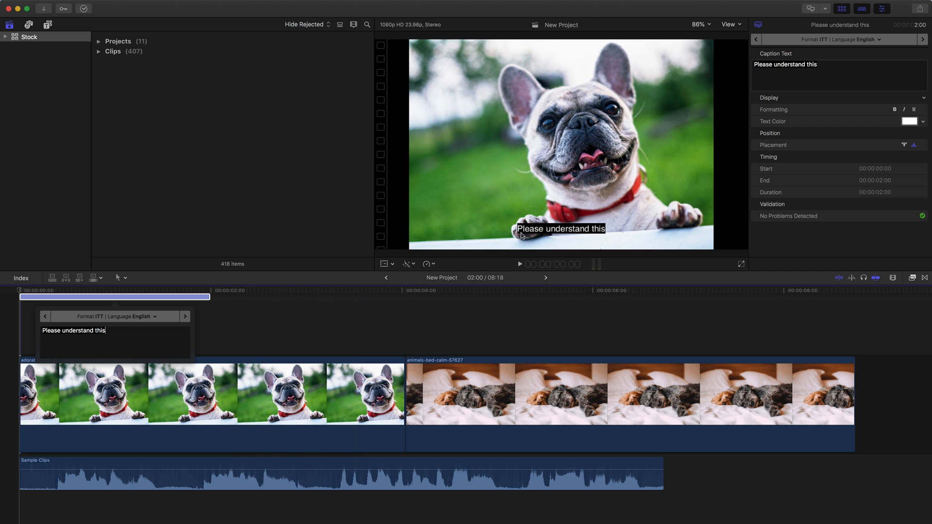
mouse_move(628, 237)
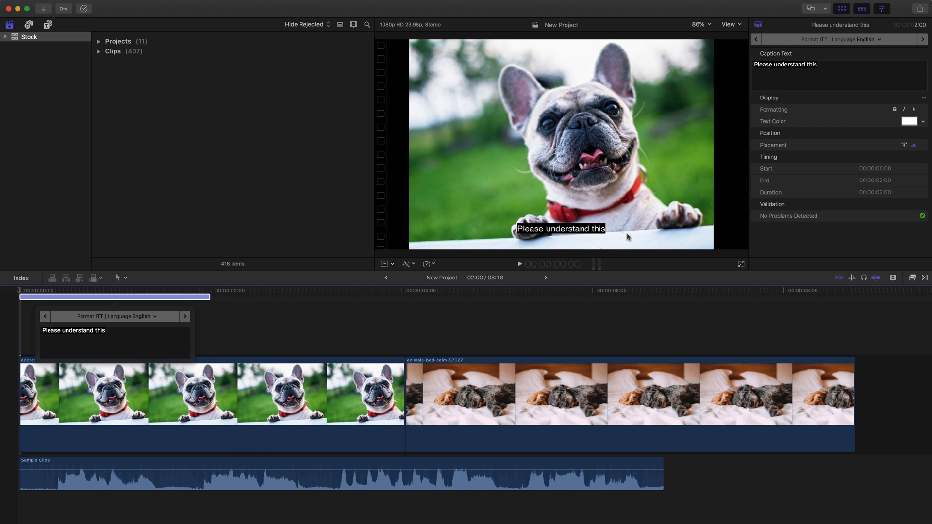
Finish editing and select the first caption to retime it from 0:09 to 1:21
left_click(729, 24)
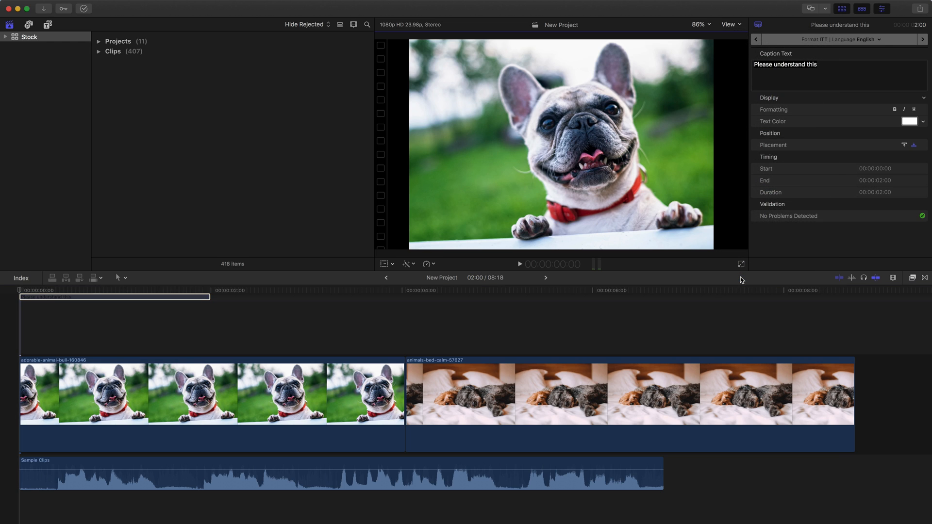
mouse_move(731, 19)
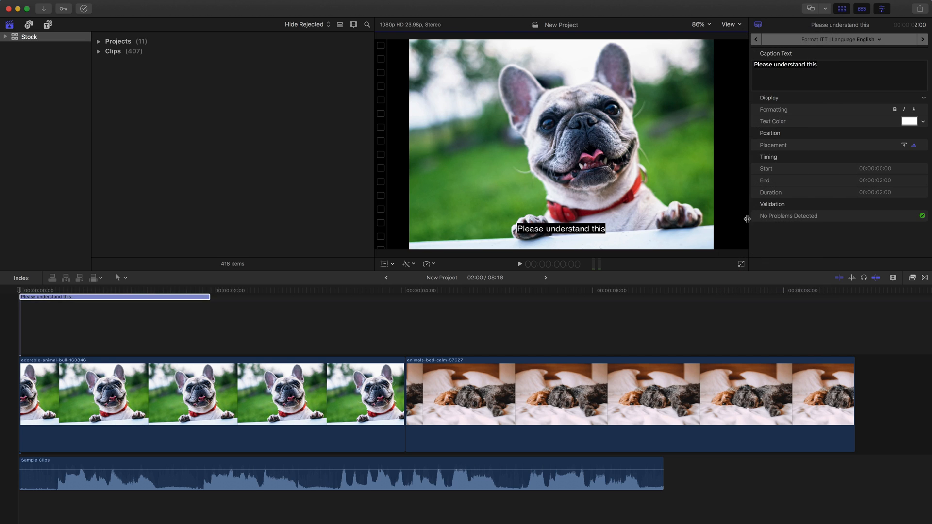
left_click(20, 290)
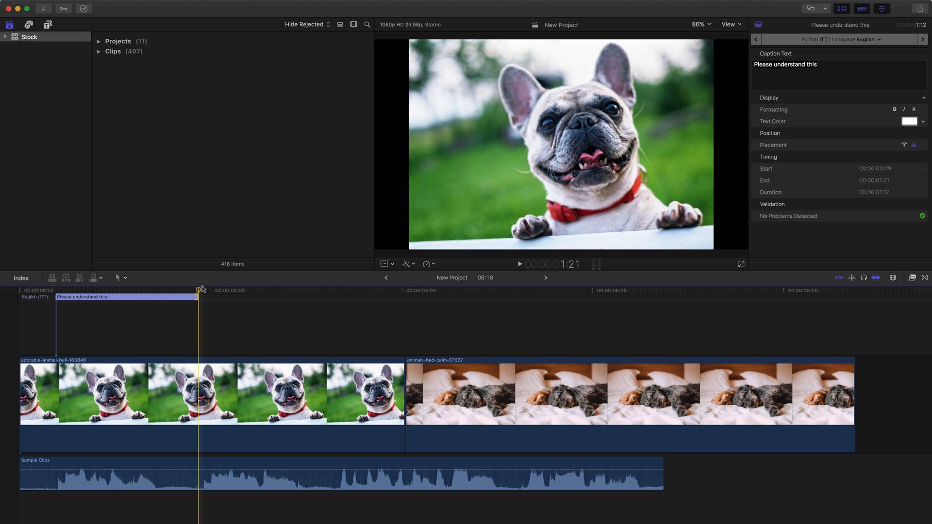
Add a second caption after the first and enter "Please understand that"
left_click(96, 5)
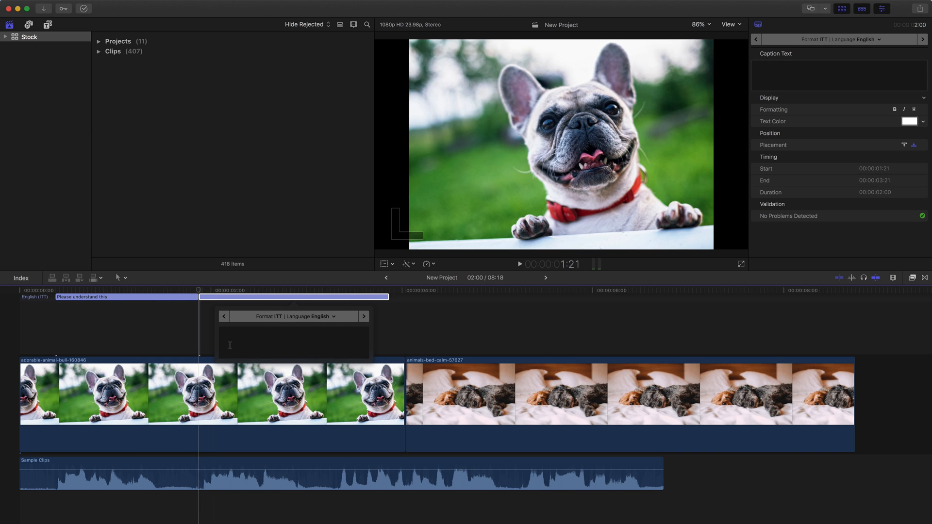
type("Please u")
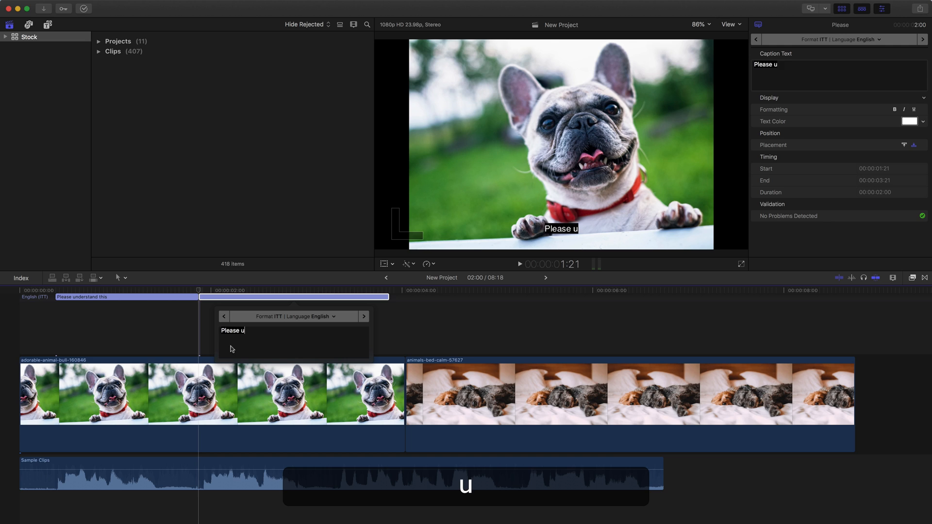
type("nderstand")
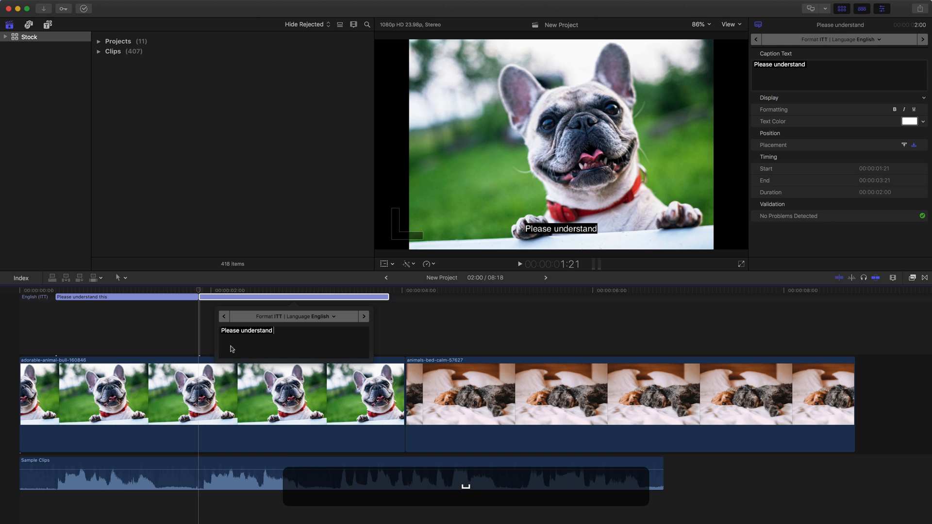
type("that")
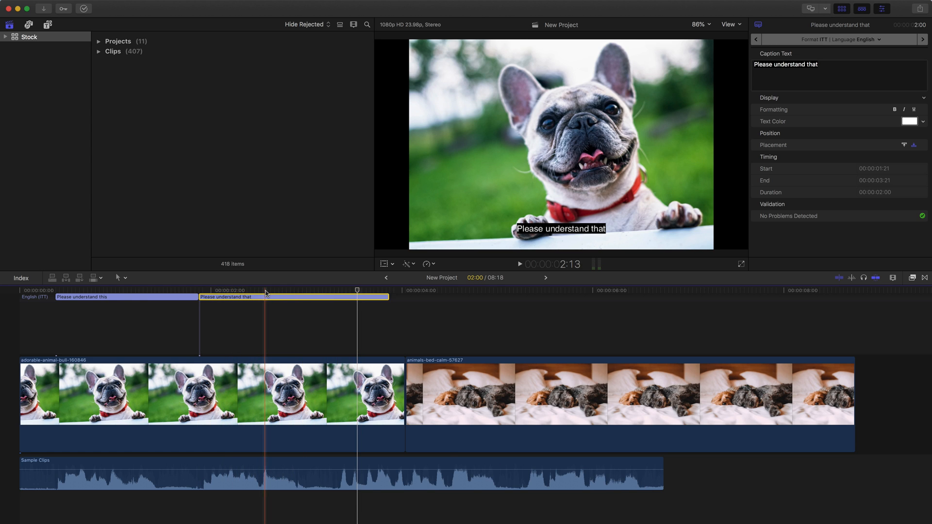
Stretch the second caption to 6:18 and continue its text toward "the biggest difference for us as communicators"
left_click_drag(388, 297, 510, 297)
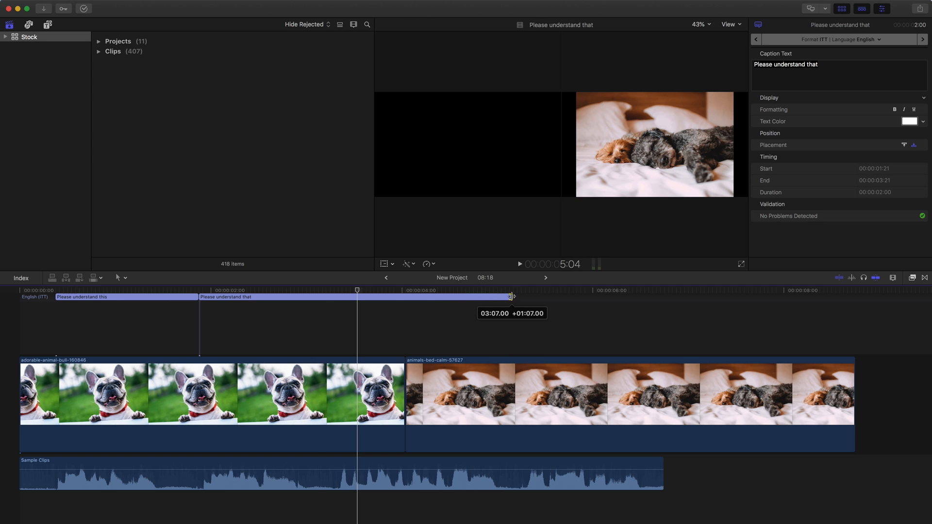
left_click_drag(511, 297, 510, 297)
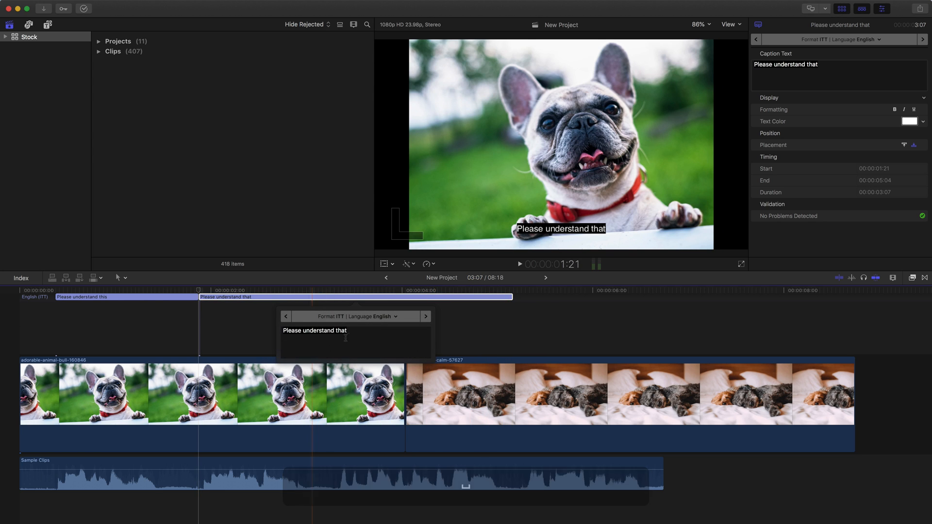
type("the biggest difference for us")
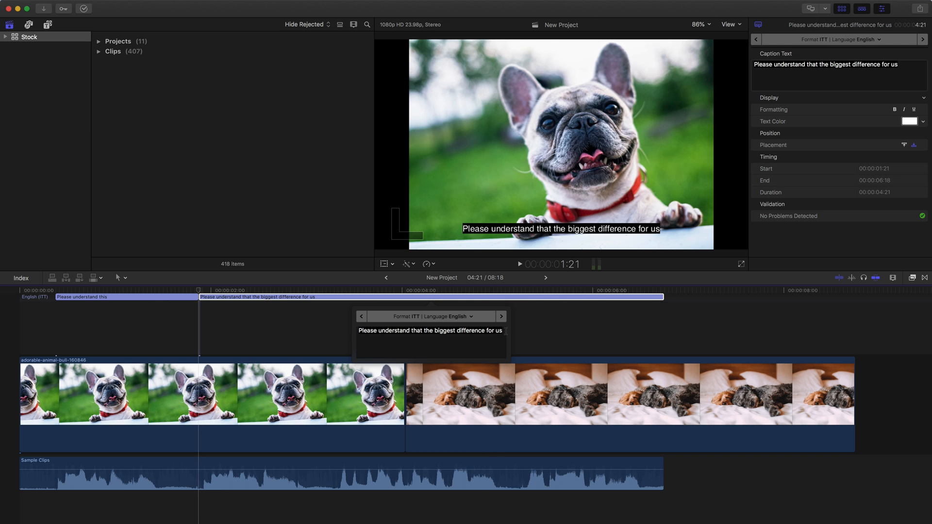
type("as comm")
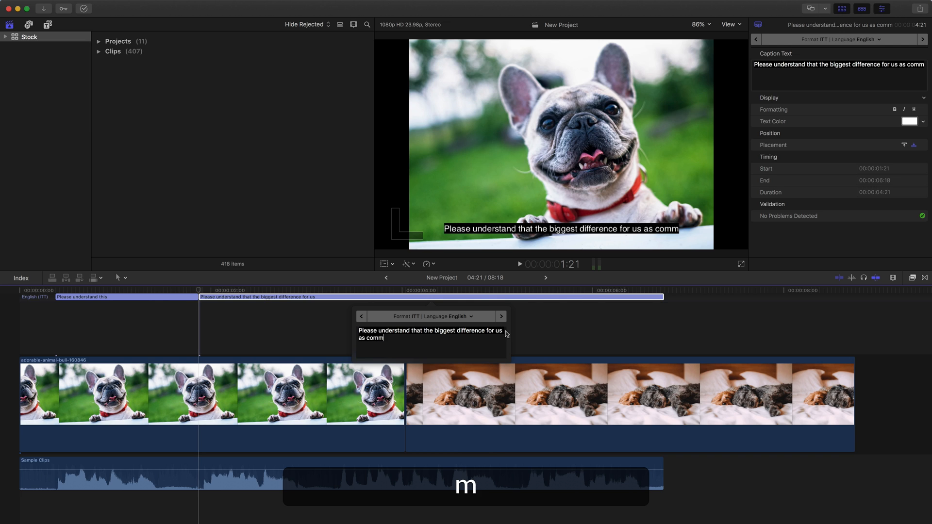
type("unicators")
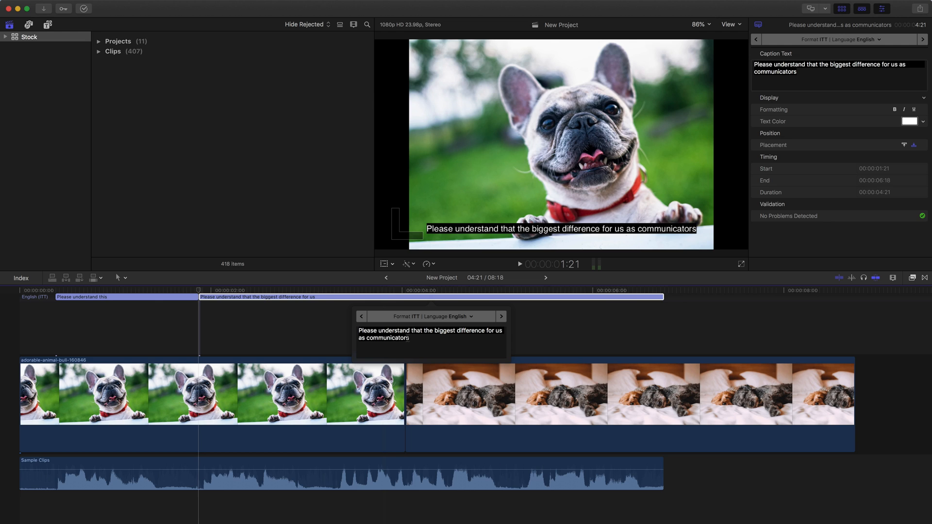
Use the spelling suggestion to correct "comunicators" to "communicators" in the second caption
right_click(379, 338)
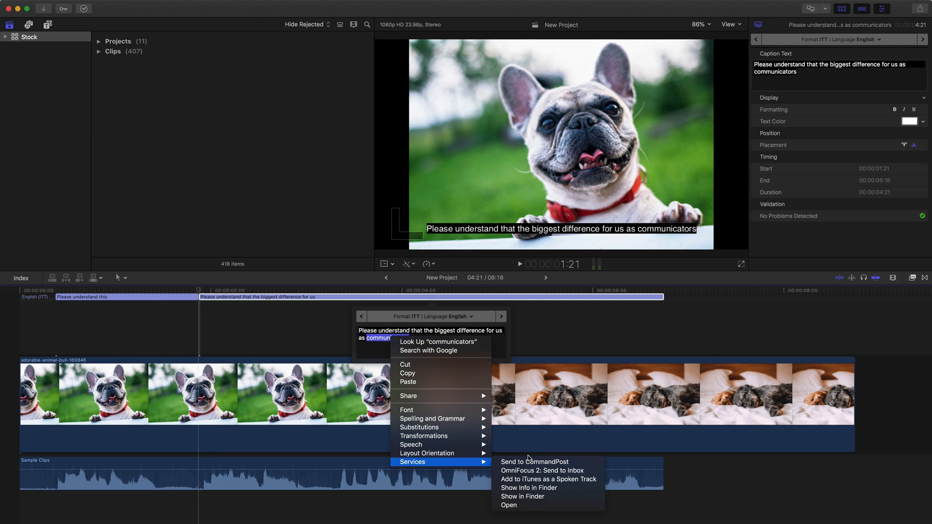
mouse_move(435, 436)
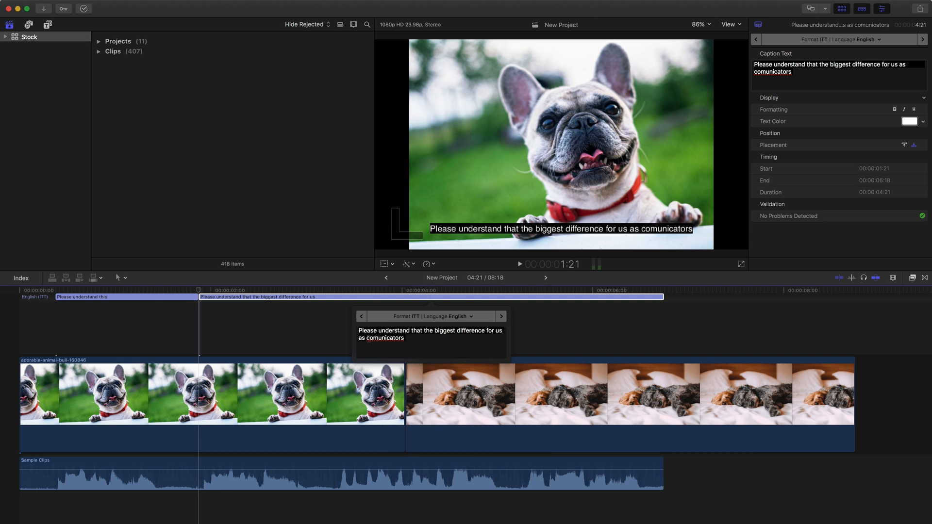
right_click(373, 338)
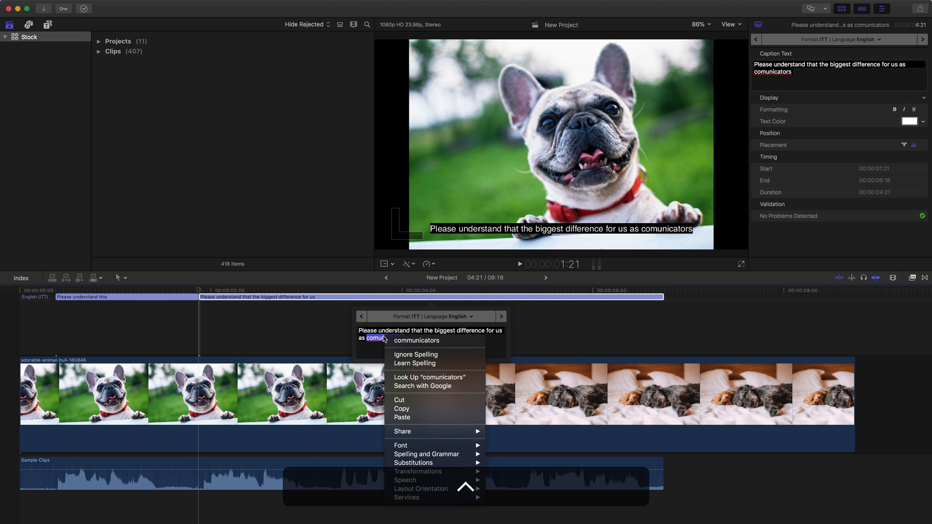
left_click(416, 341)
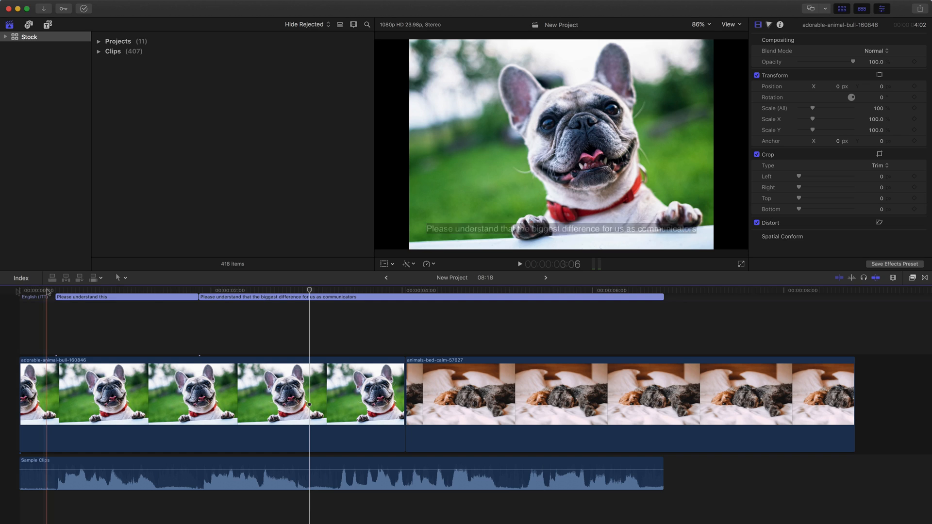
left_click(103, 302)
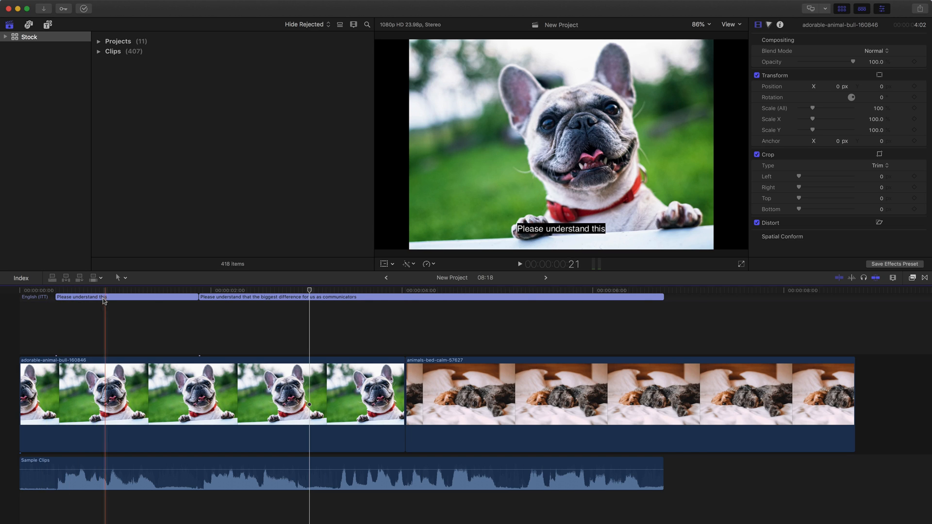
left_click(127, 297)
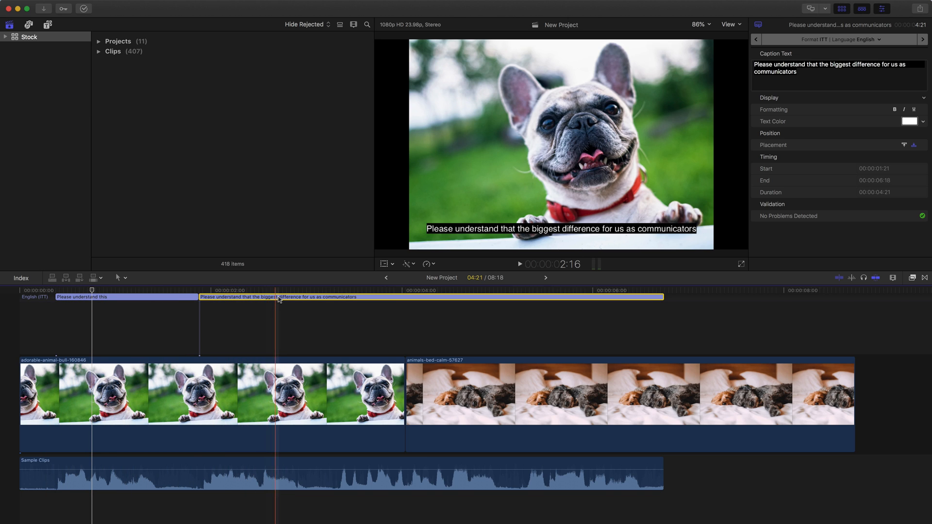
Drag the playhead near 1:20 where an overlapping caption will be added
left_click_drag(279, 297, 262, 297)
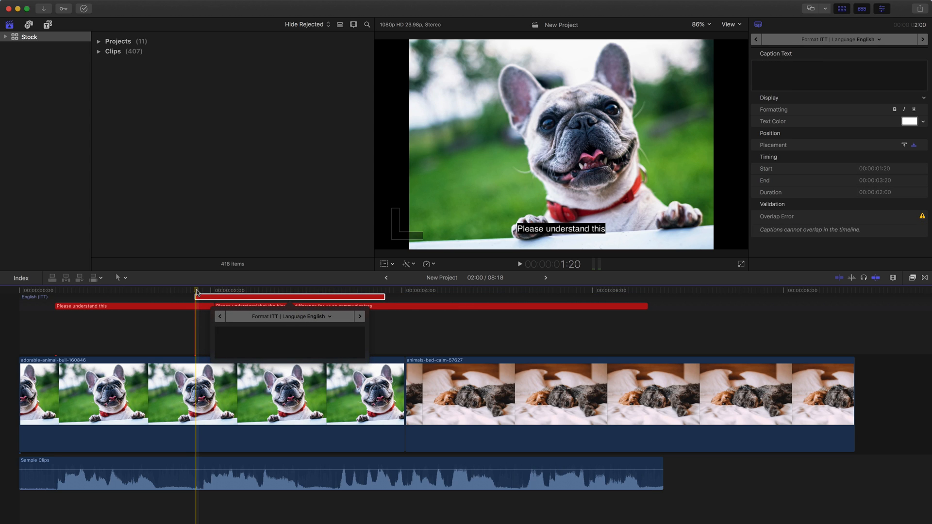
Label the overlapping caption "Test", inspect the first caption's Overlap Error and undo the rearrangement
type("Test")
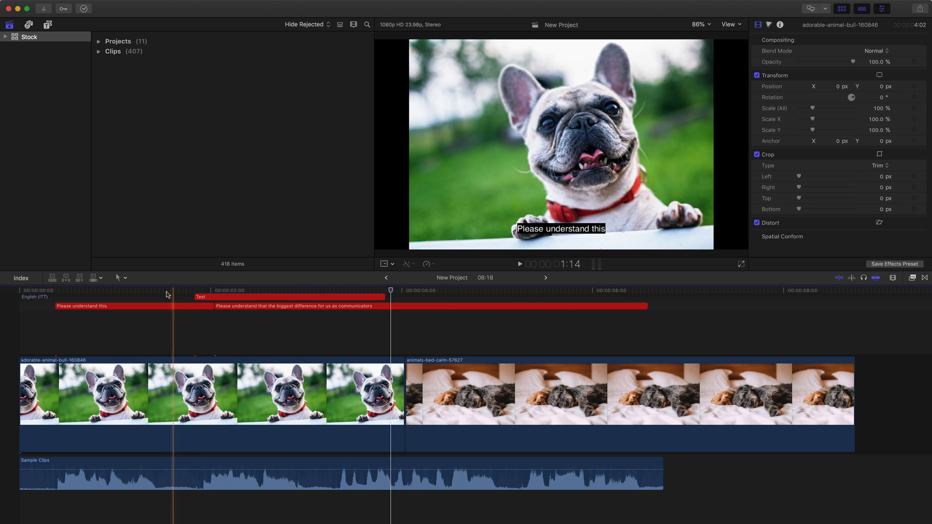
left_click(151, 305)
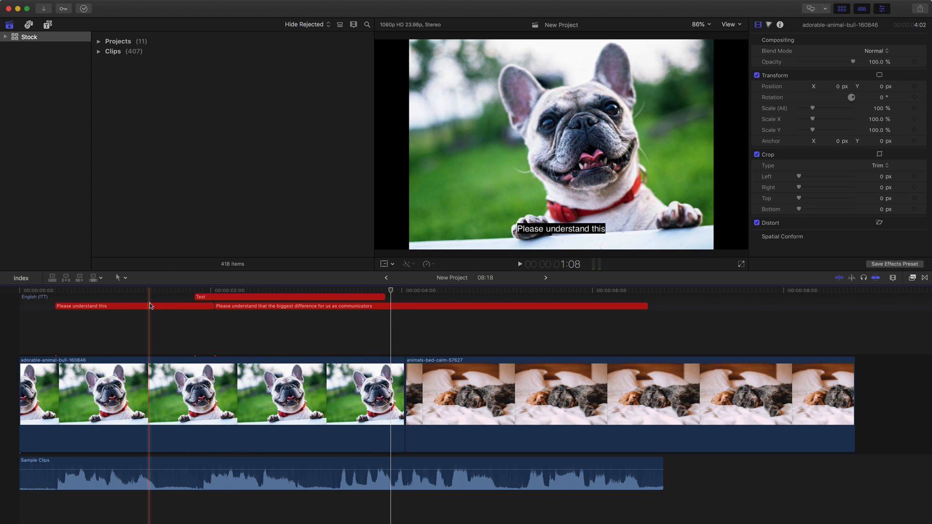
left_click(106, 305)
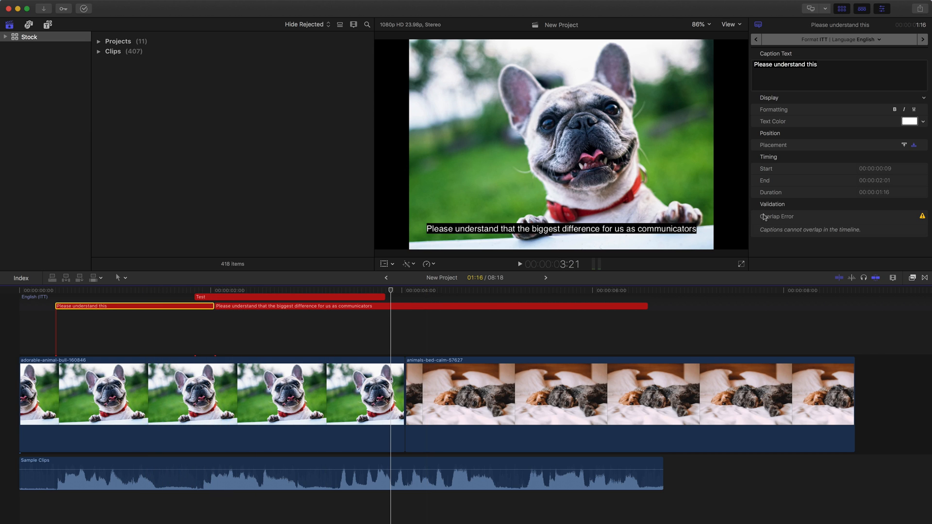
mouse_move(779, 211)
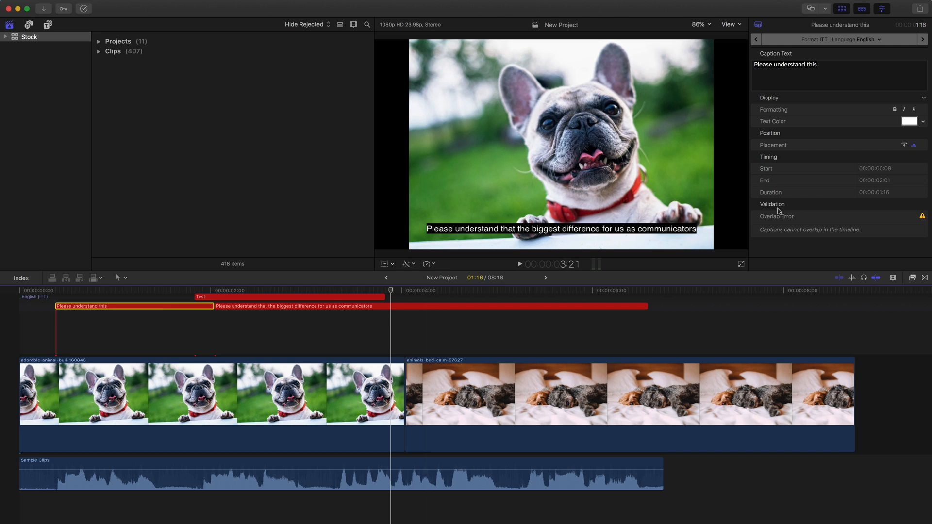
mouse_move(779, 213)
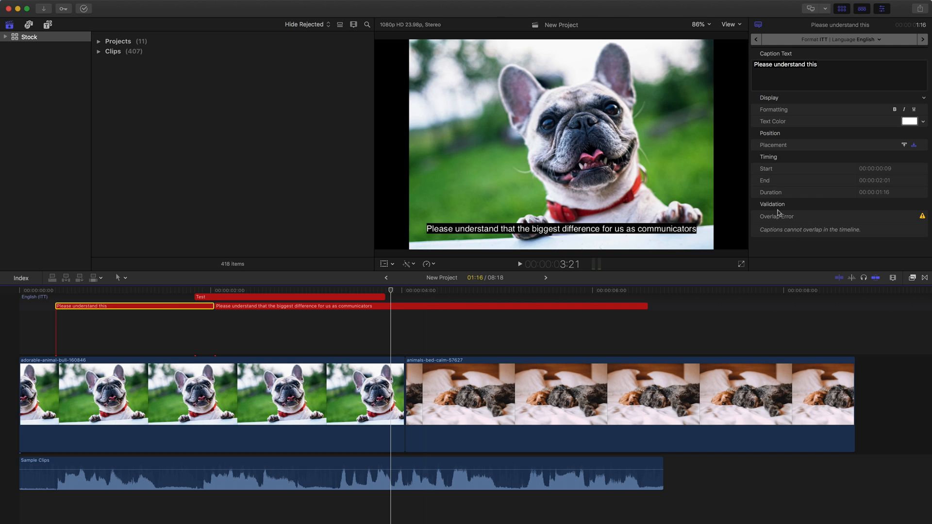
mouse_move(876, 228)
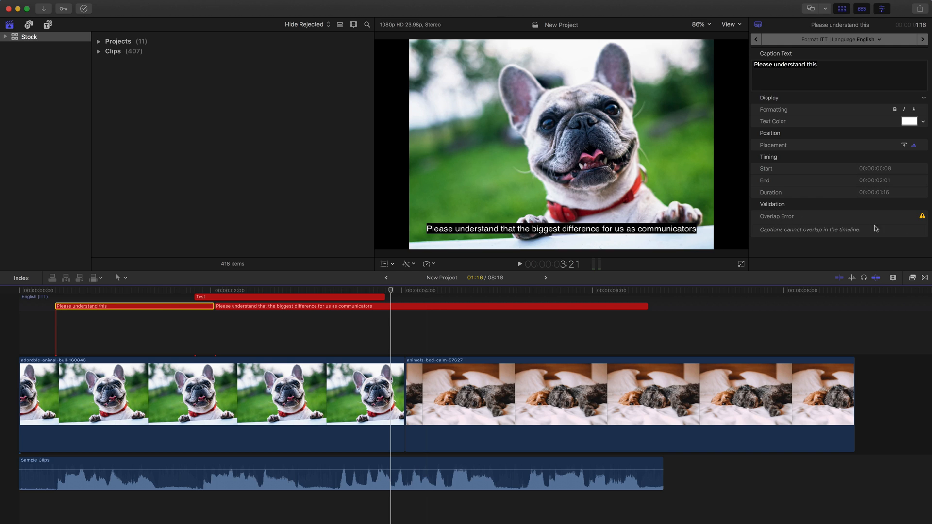
mouse_move(849, 236)
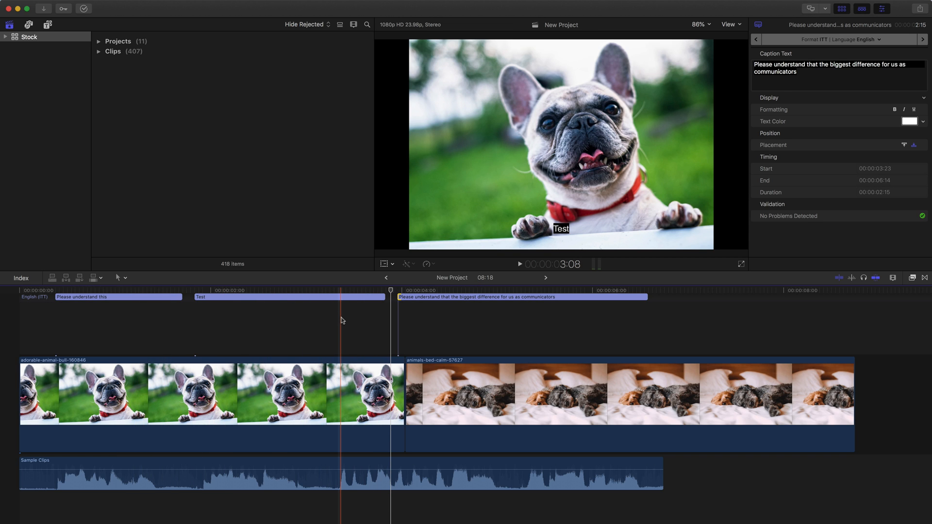
key("cmd+z")
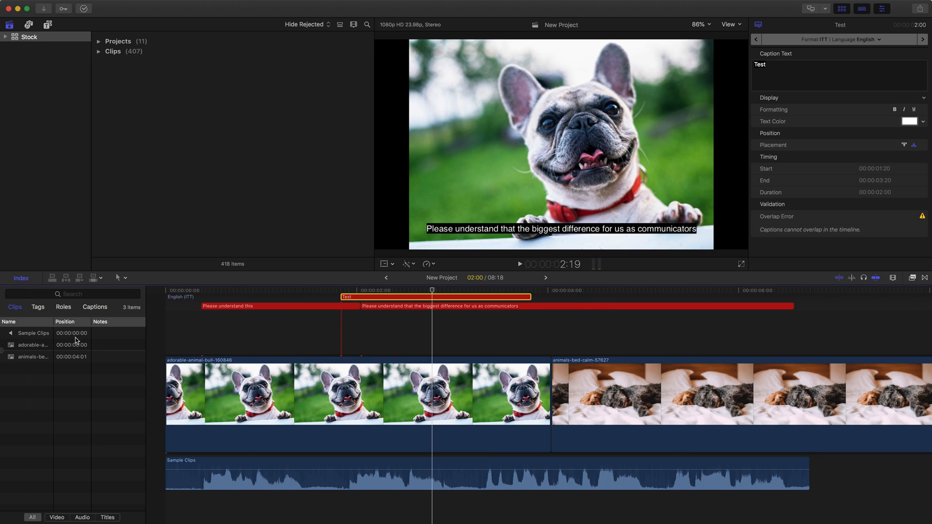
Select the overlapping Test caption in the index so it can be deleted
left_click(95, 307)
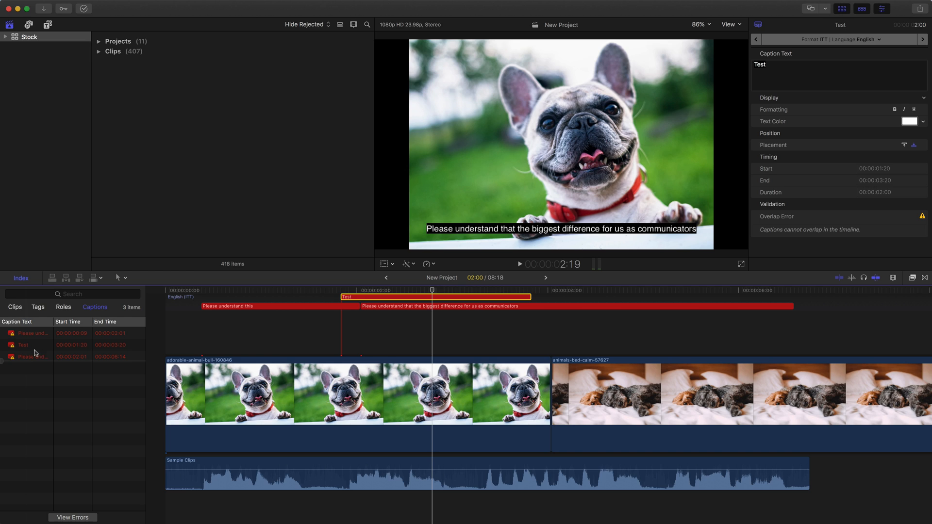
left_click(366, 297)
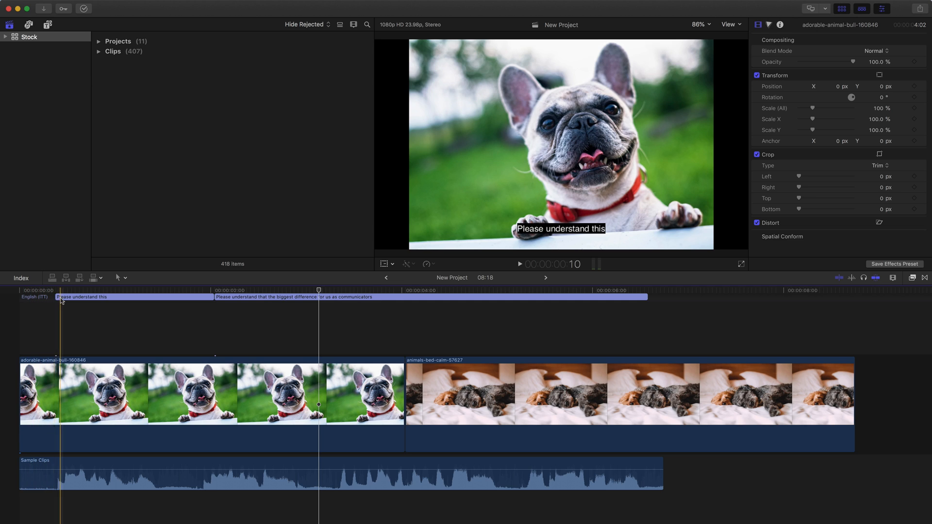
Select the 'Please understand this' caption and show its Format/Language choices
left_click(107, 296)
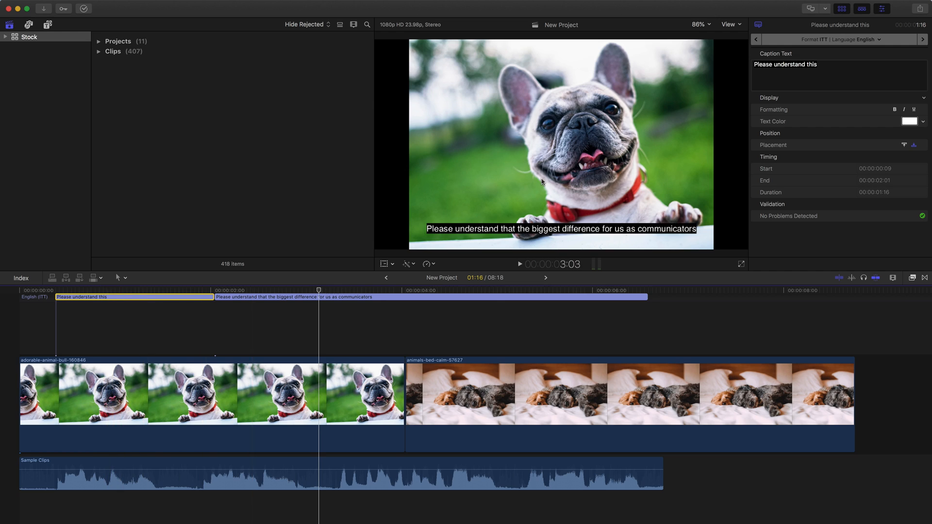
mouse_move(536, 183)
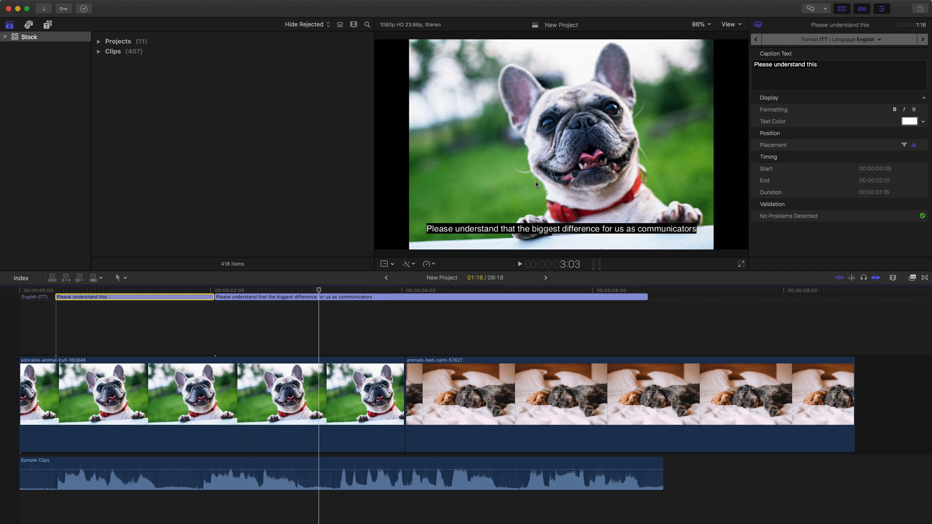
mouse_move(816, 191)
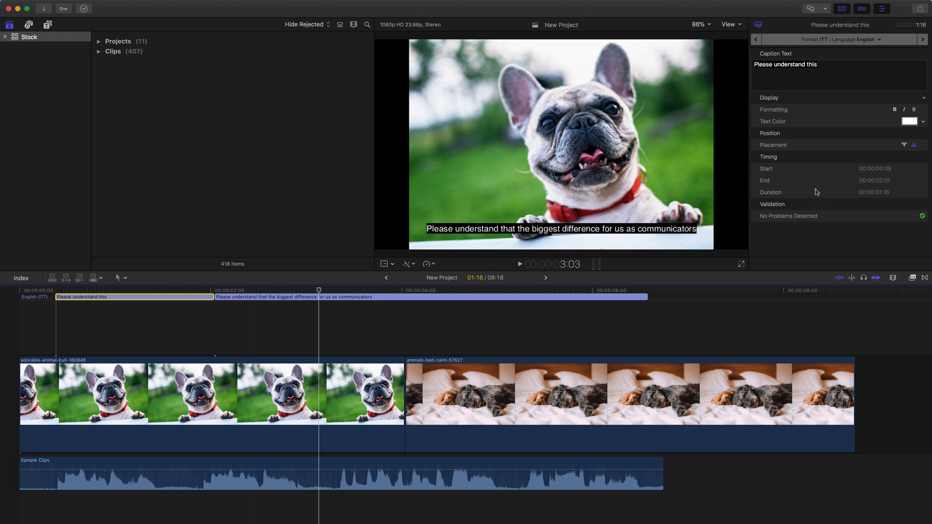
mouse_move(798, 193)
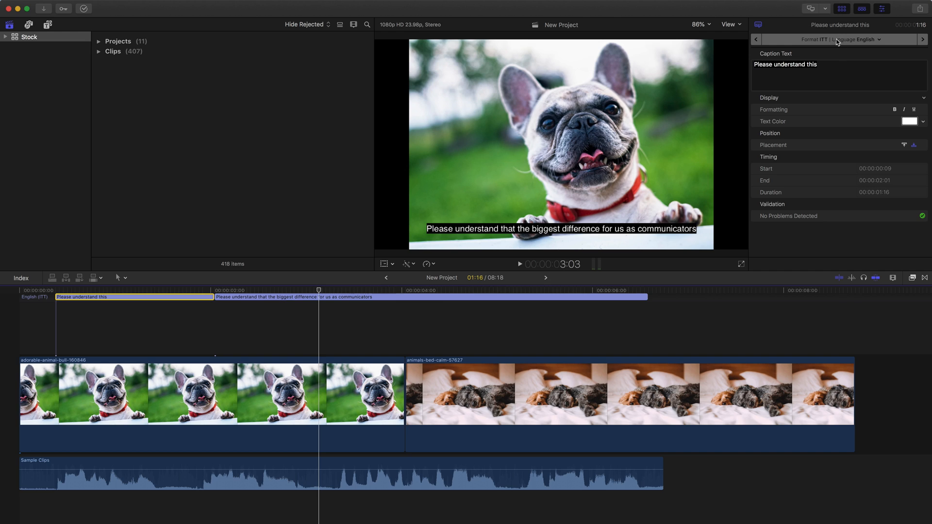
mouse_move(852, 45)
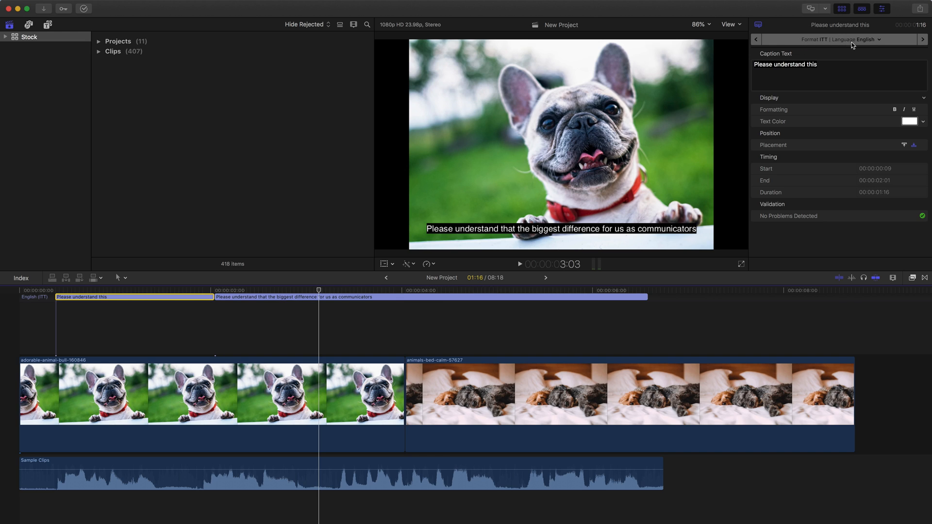
left_click(866, 39)
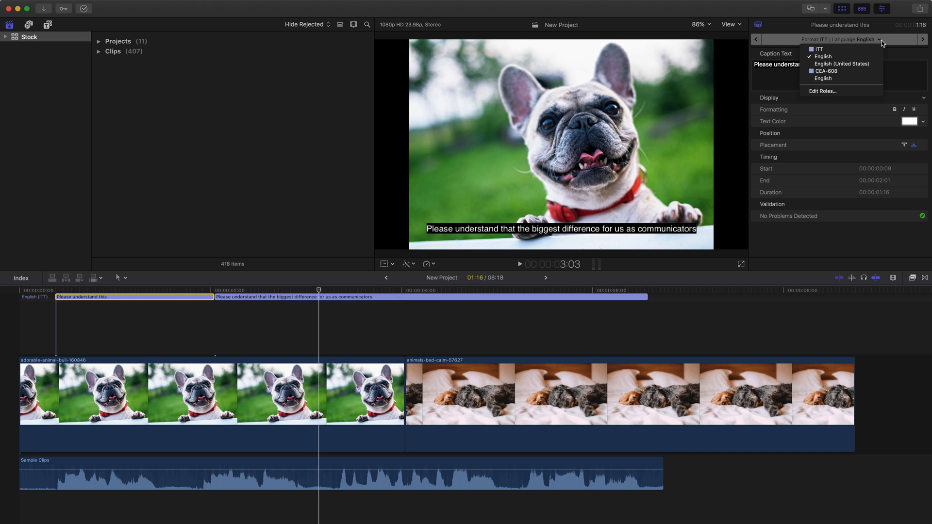
mouse_move(832, 56)
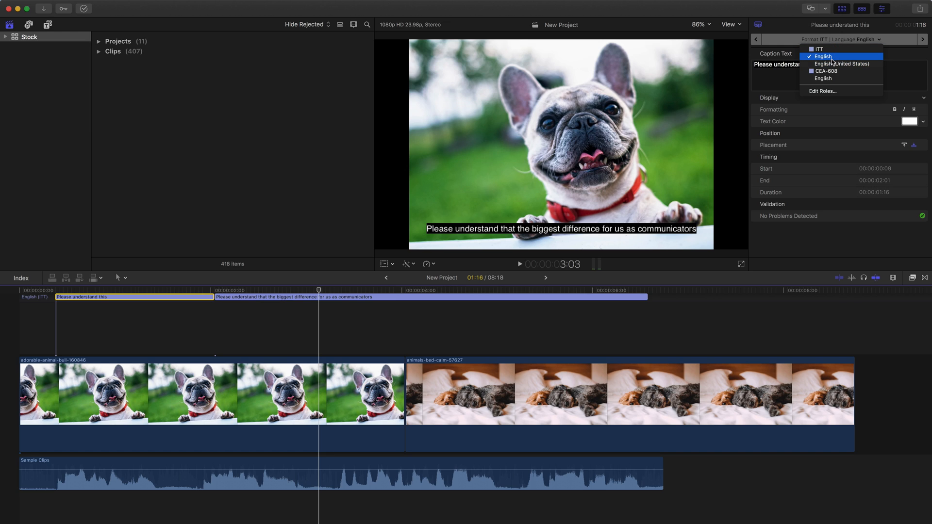
mouse_move(827, 77)
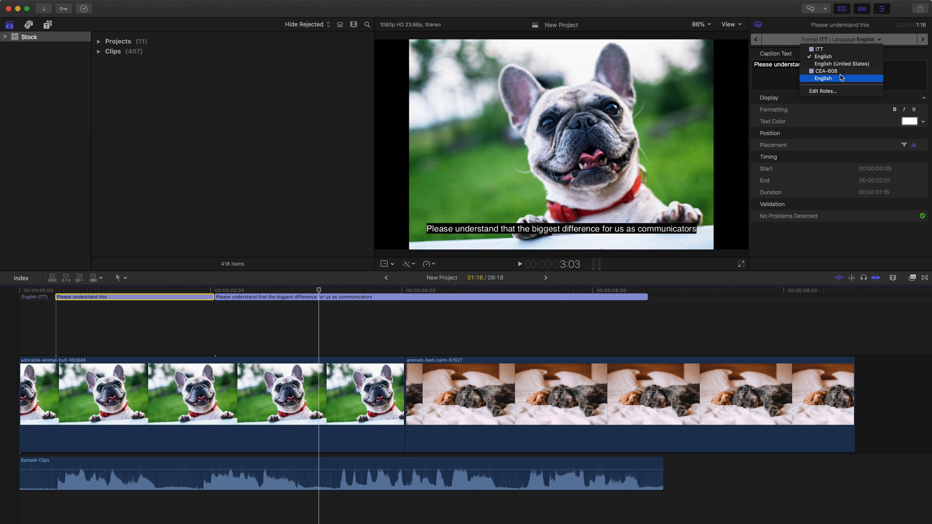
mouse_move(829, 82)
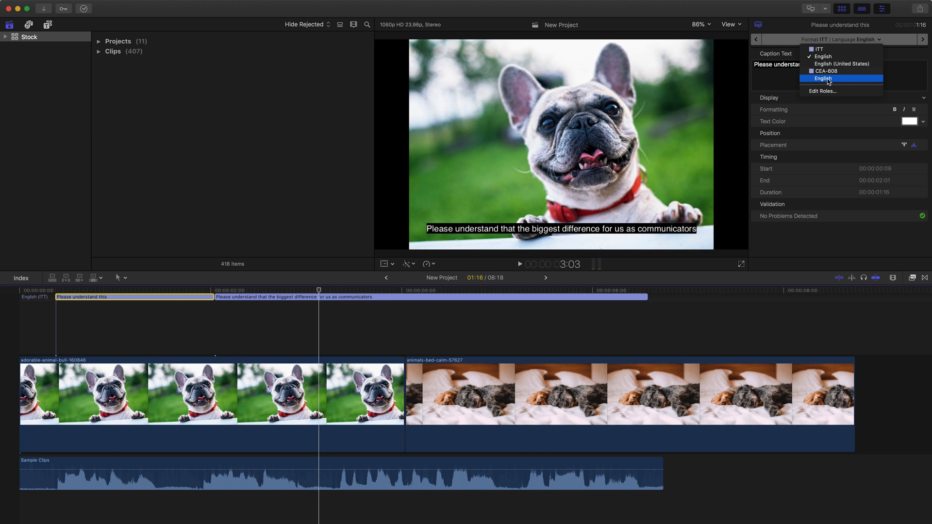
Choose CEA-608 English for the first caption, triggering the conversion warning
left_click(827, 71)
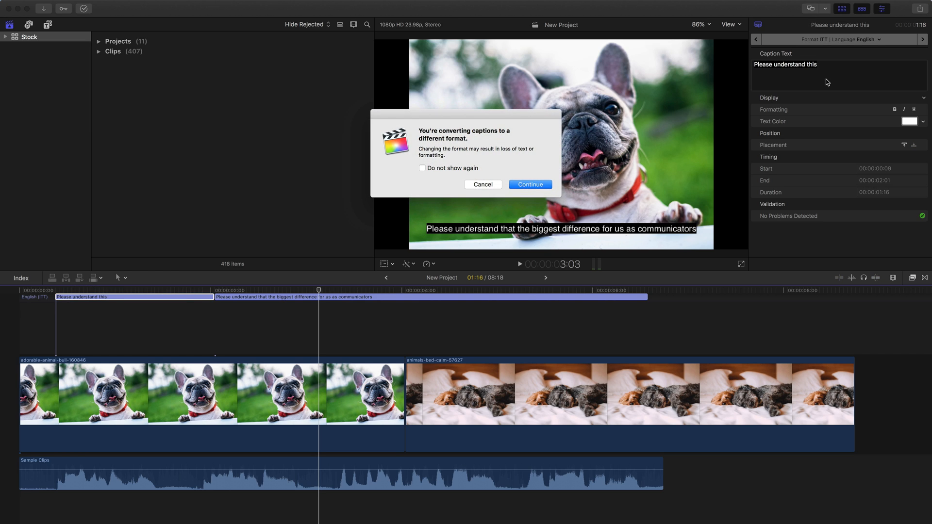
mouse_move(413, 109)
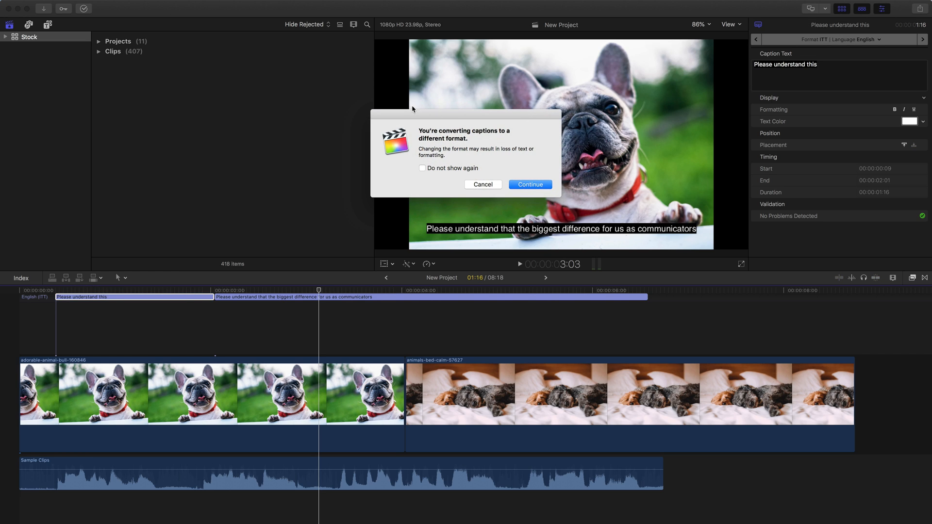
mouse_move(485, 175)
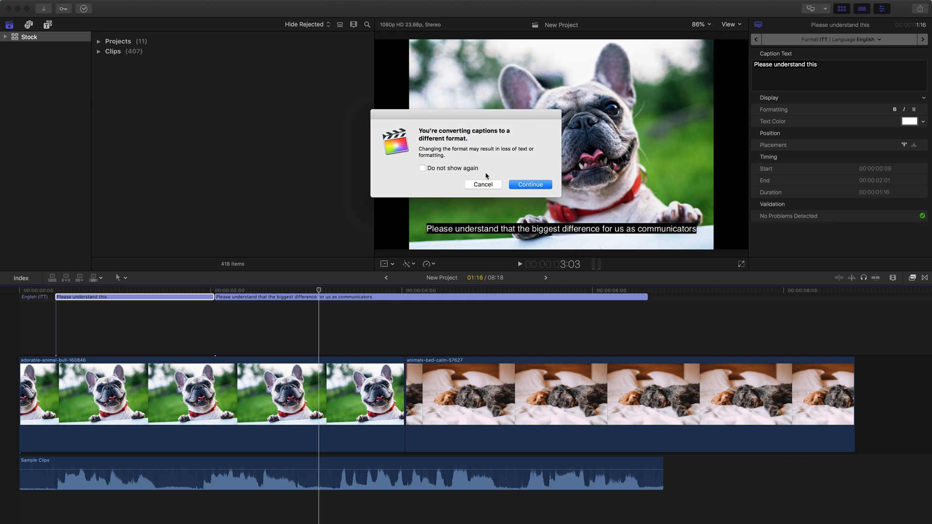
mouse_move(486, 175)
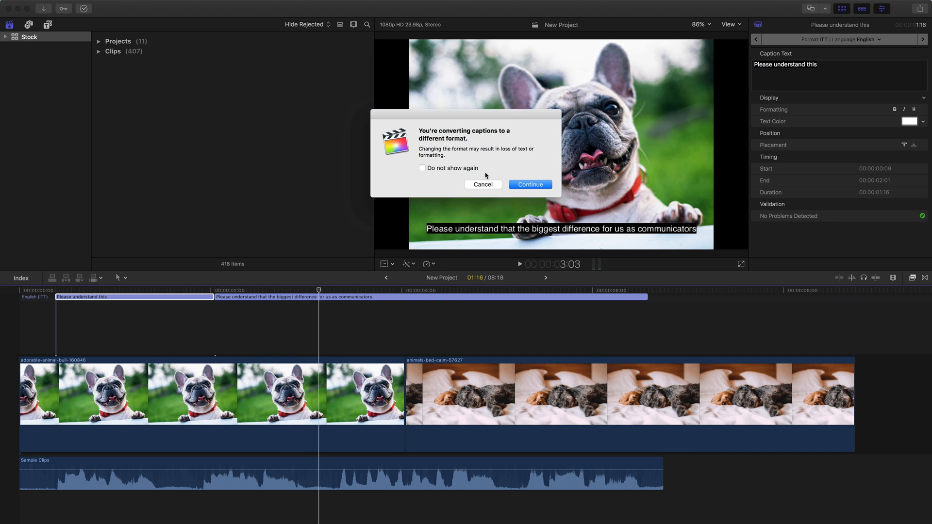
mouse_move(490, 170)
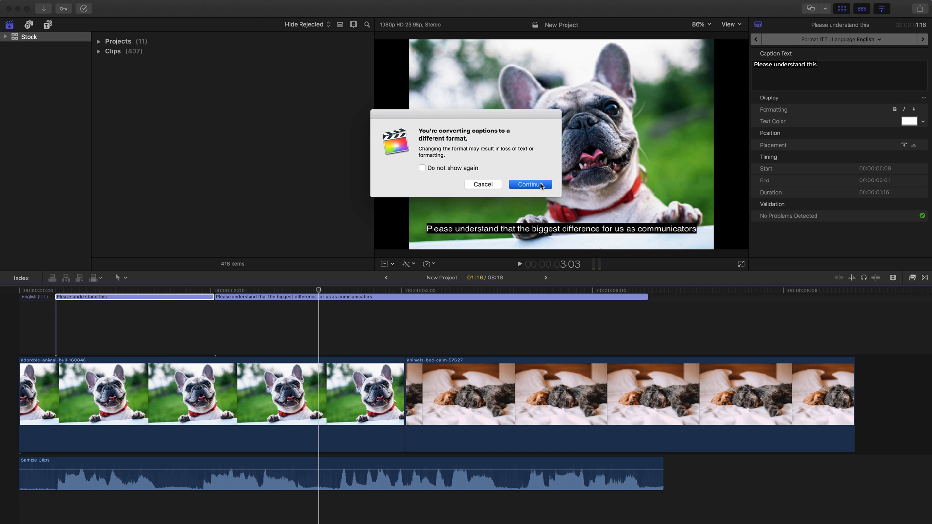
Confirm the CEA-608 conversion, then undo it so both captions remain ITT
left_click(529, 185)
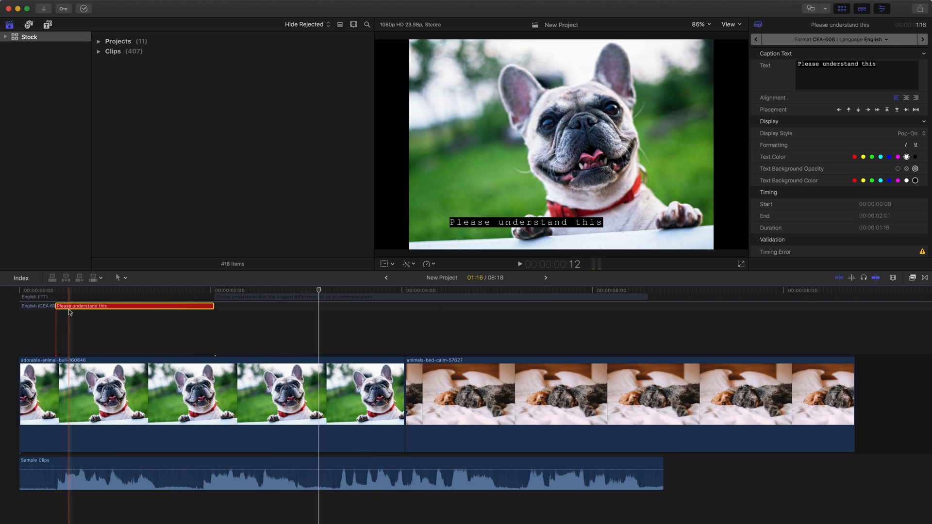
left_click(129, 300)
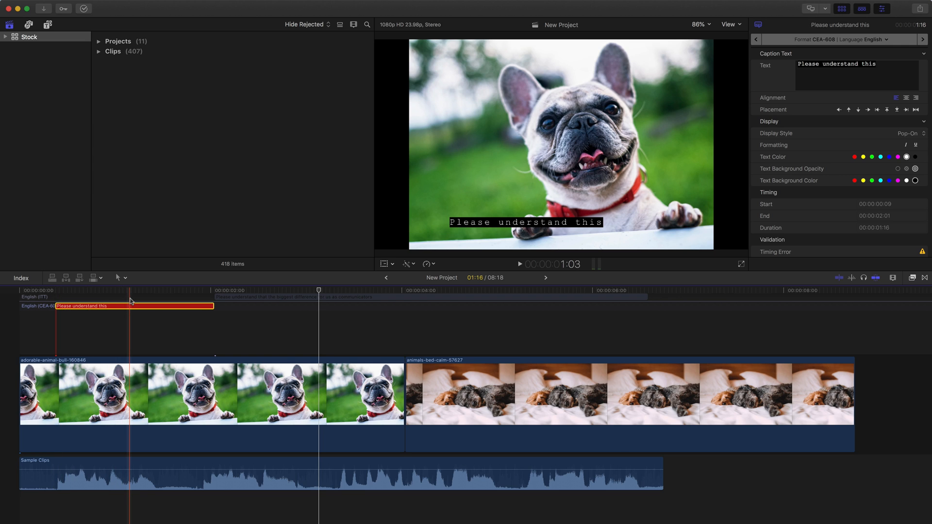
key("cmd+z")
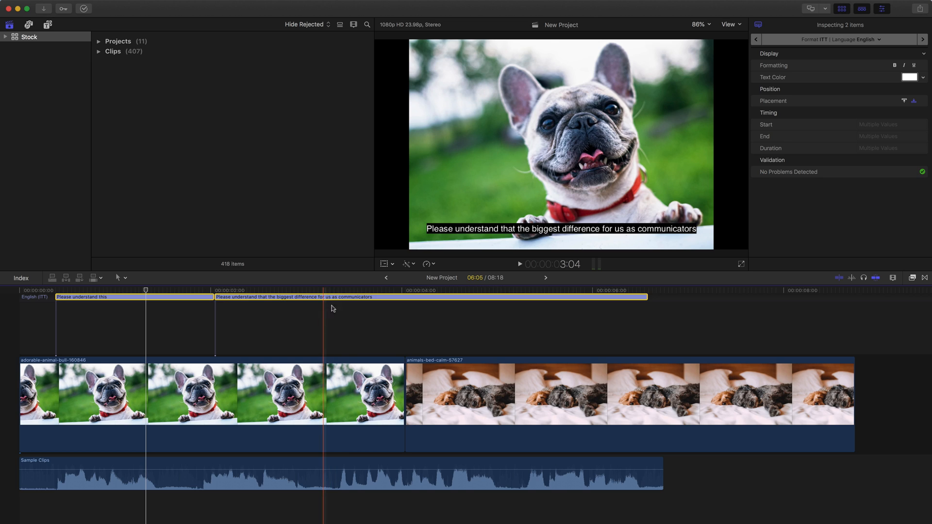
Convert both selected captions to CEA-608 English and confirm the warning
left_click(868, 39)
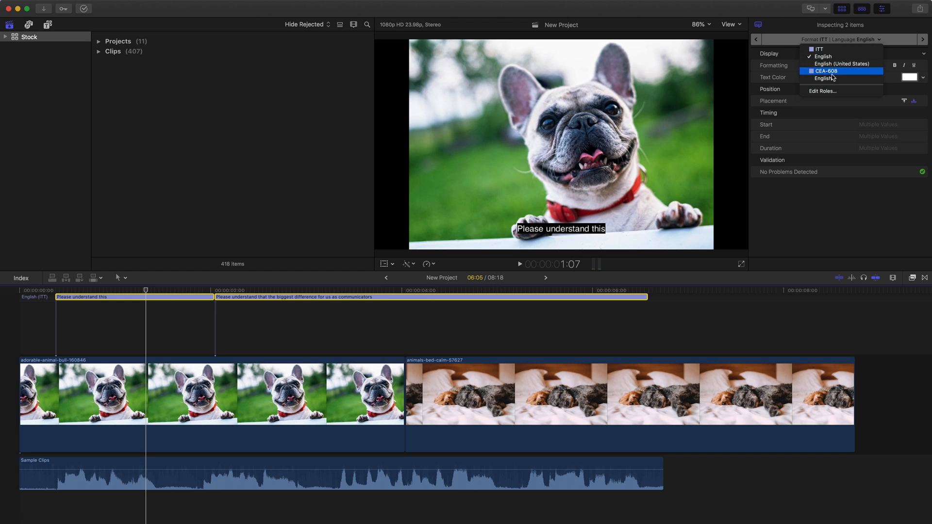
left_click(826, 71)
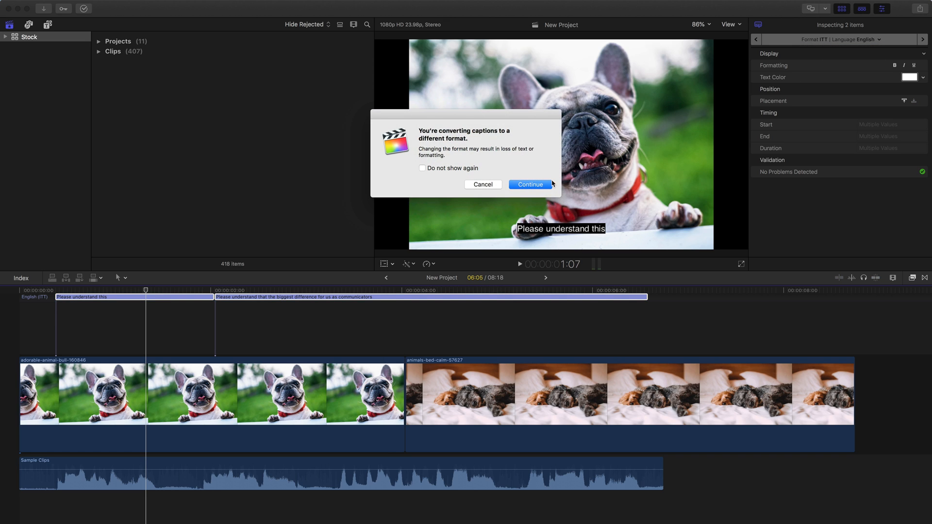
left_click(529, 185)
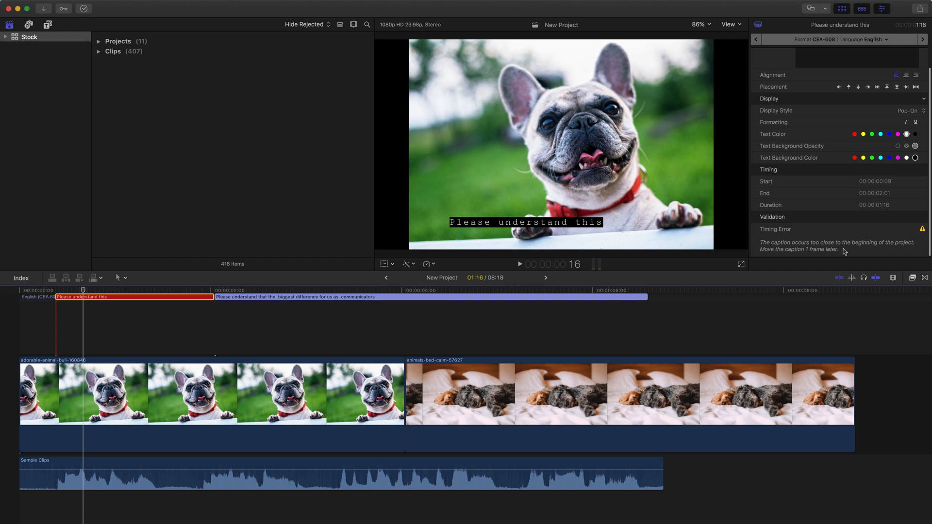
mouse_move(823, 257)
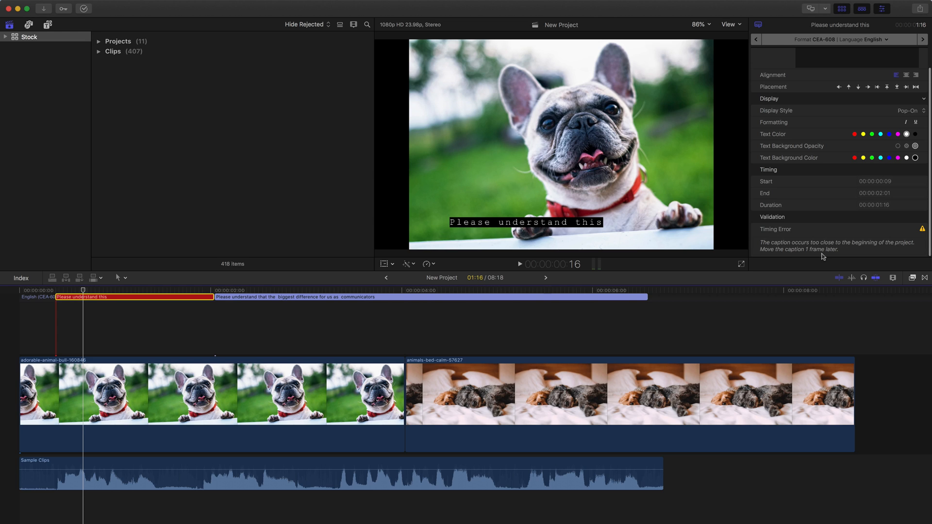
mouse_move(786, 258)
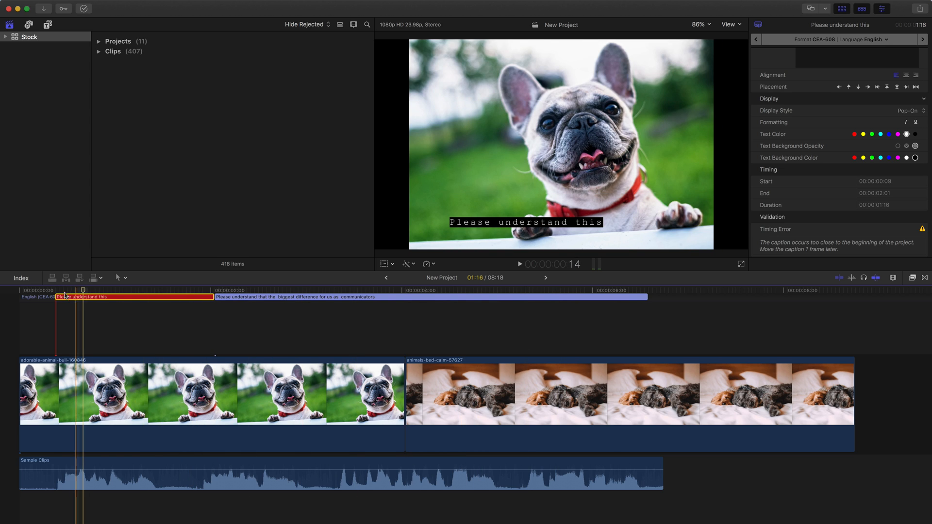
Nudge the first caption one frame later to 0:10, clearing its timing error
left_click_drag(77, 296, 84, 297)
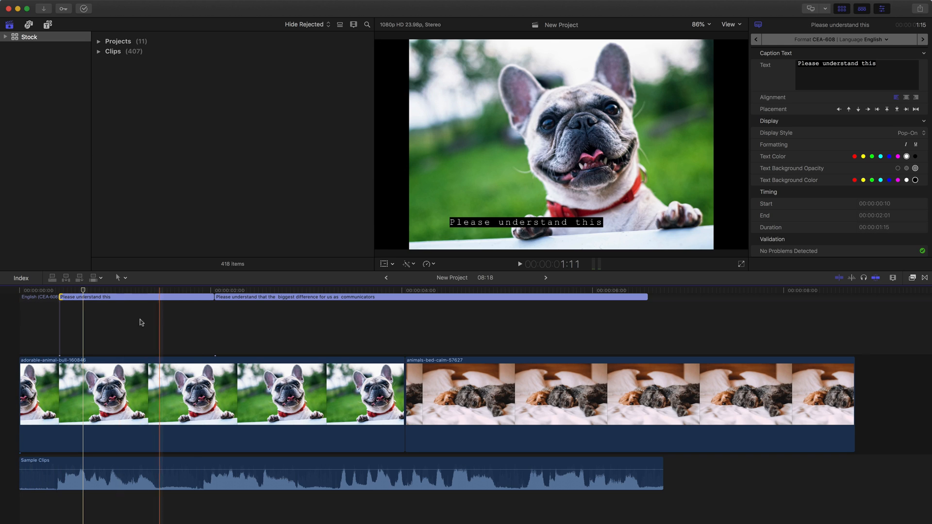
Select the second caption and place it at the top of the frame
left_click(201, 392)
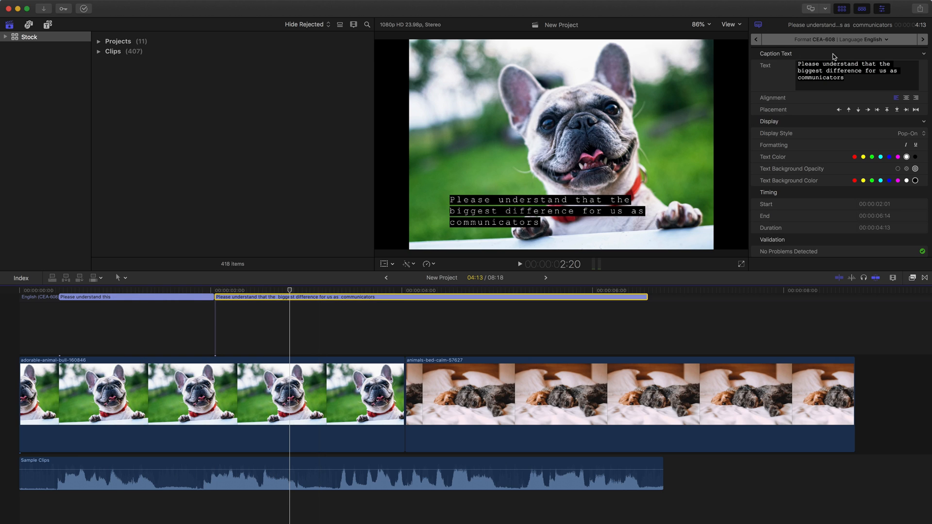
mouse_move(885, 111)
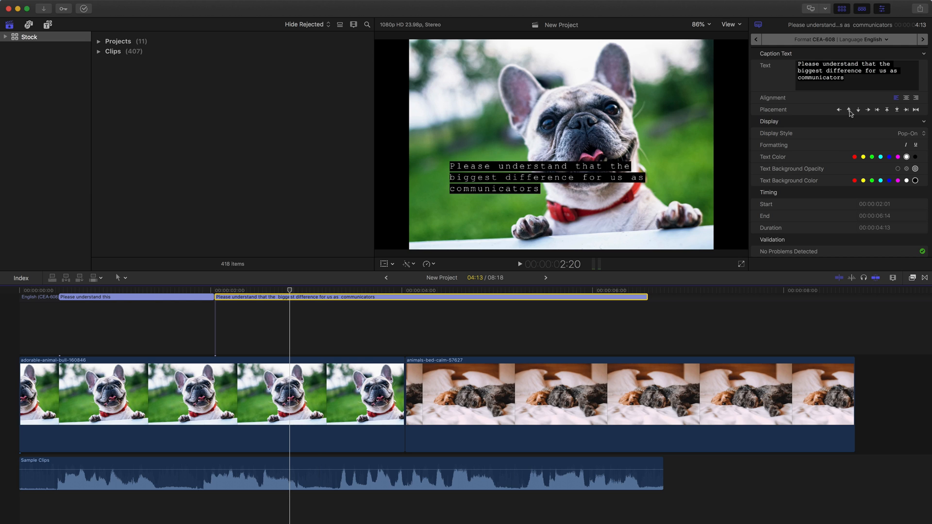
left_click(847, 109)
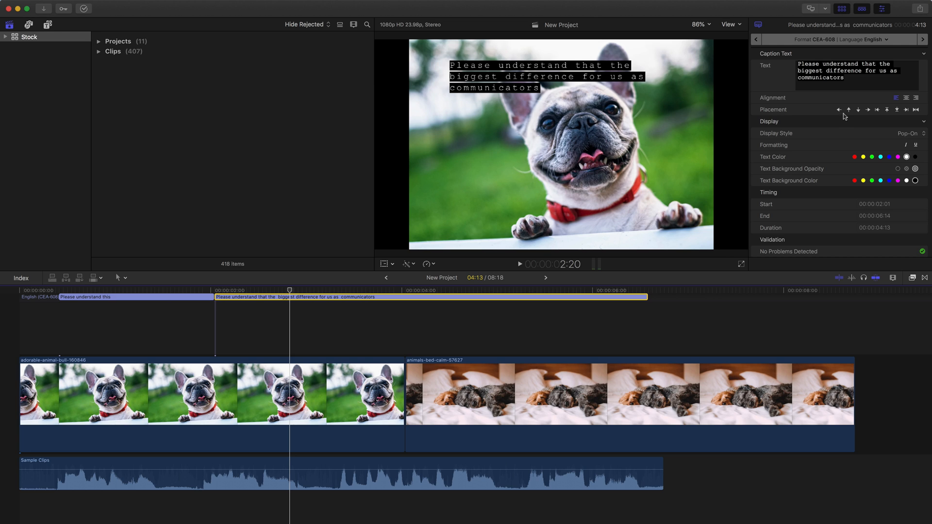
Make the second caption's text red with a red background
left_click(855, 156)
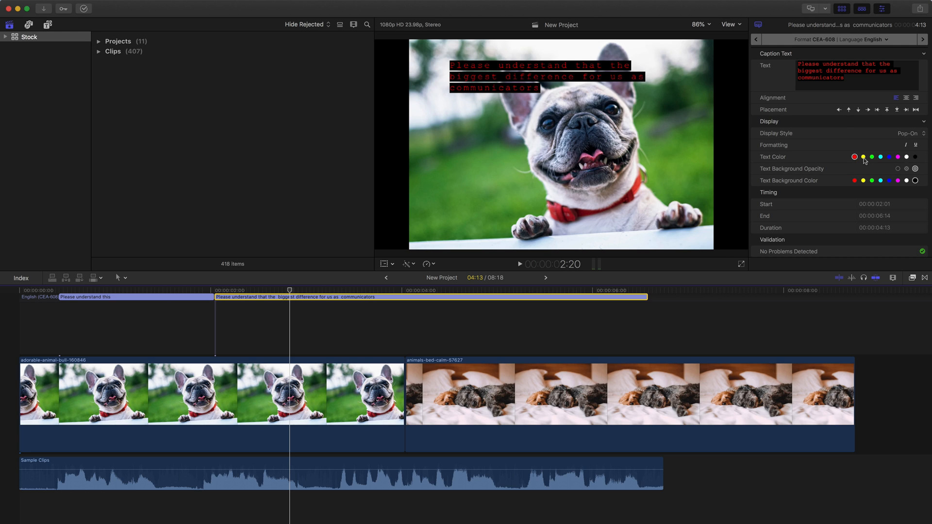
left_click(855, 180)
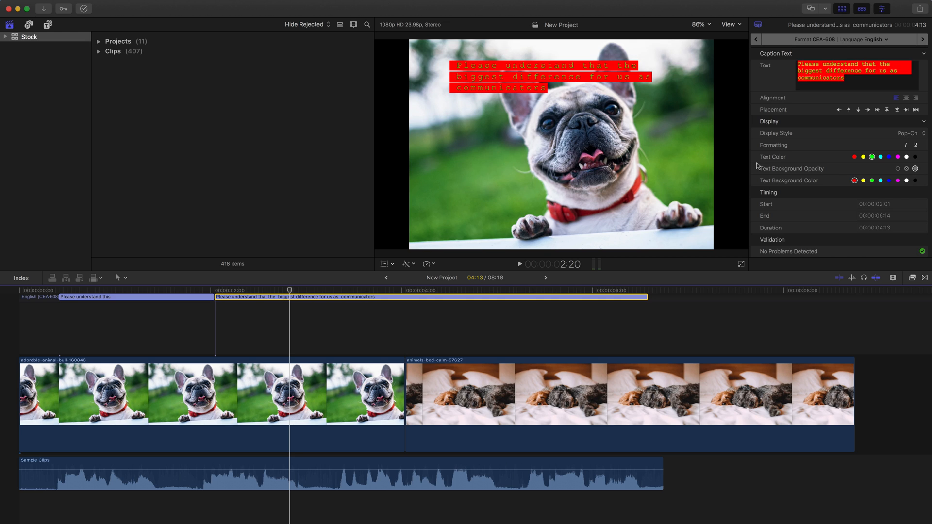
mouse_move(865, 161)
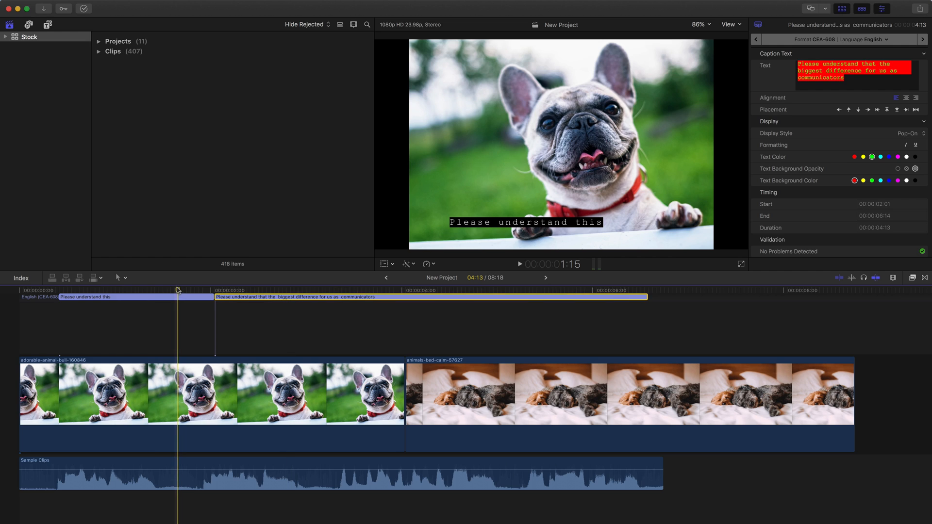
mouse_move(494, 224)
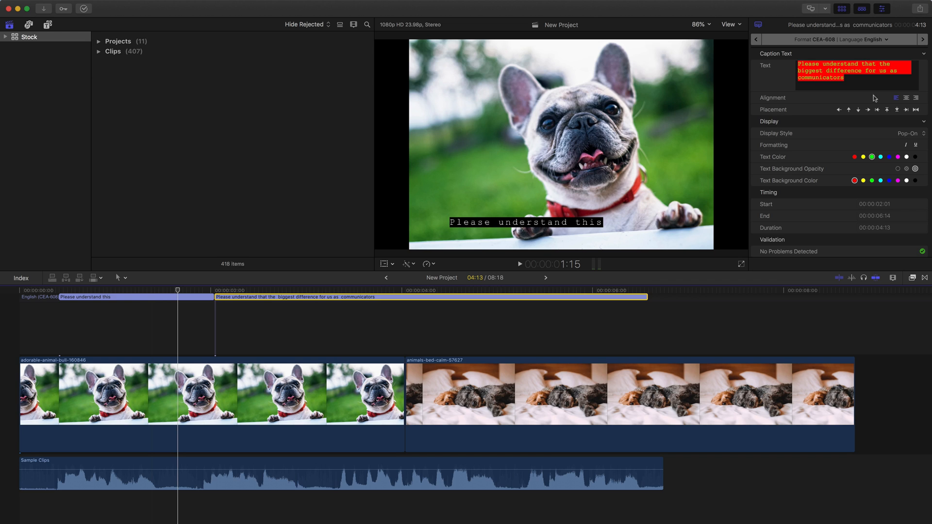
mouse_move(815, 97)
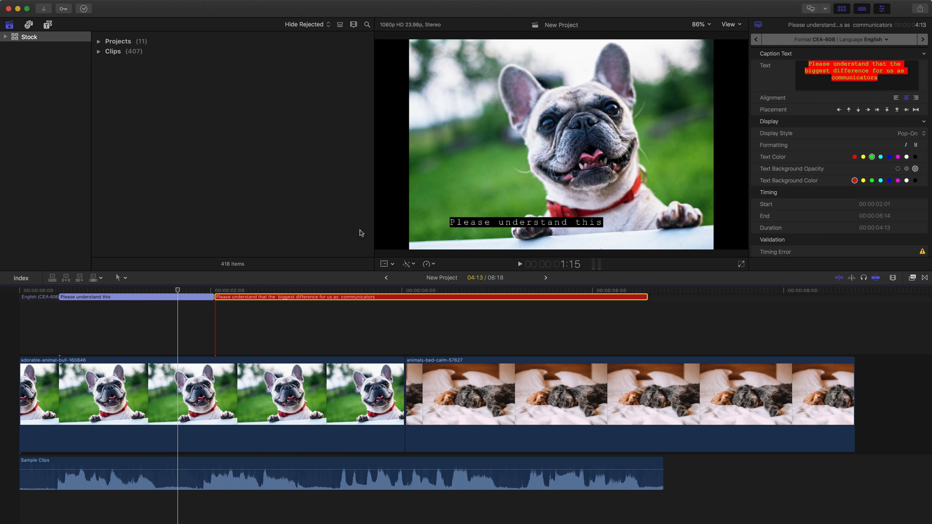
Preview the styled second caption and scroll to its timing error in the inspector
left_click(297, 290)
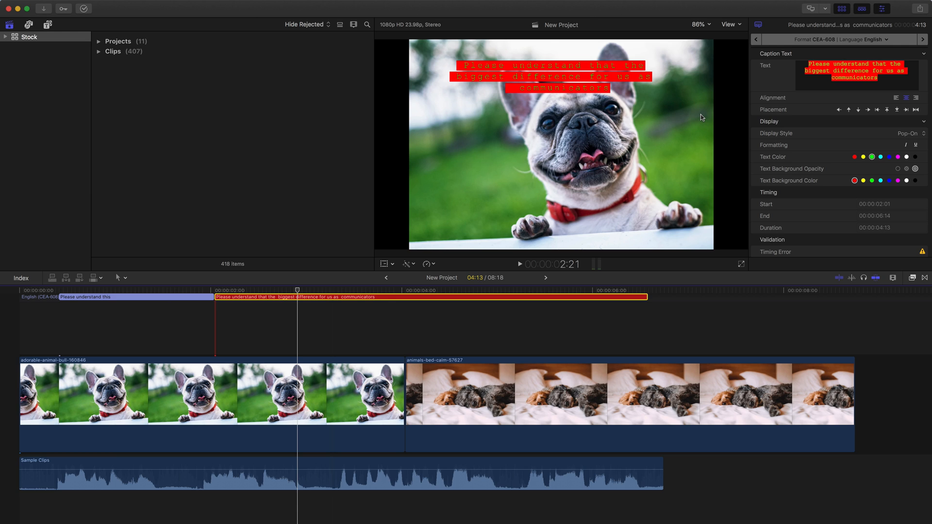
scroll("down", 3)
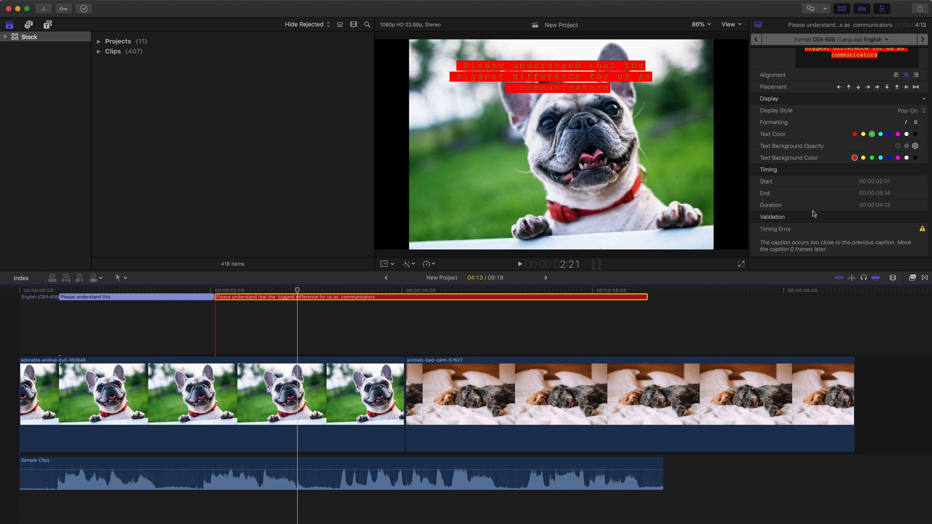
mouse_move(818, 255)
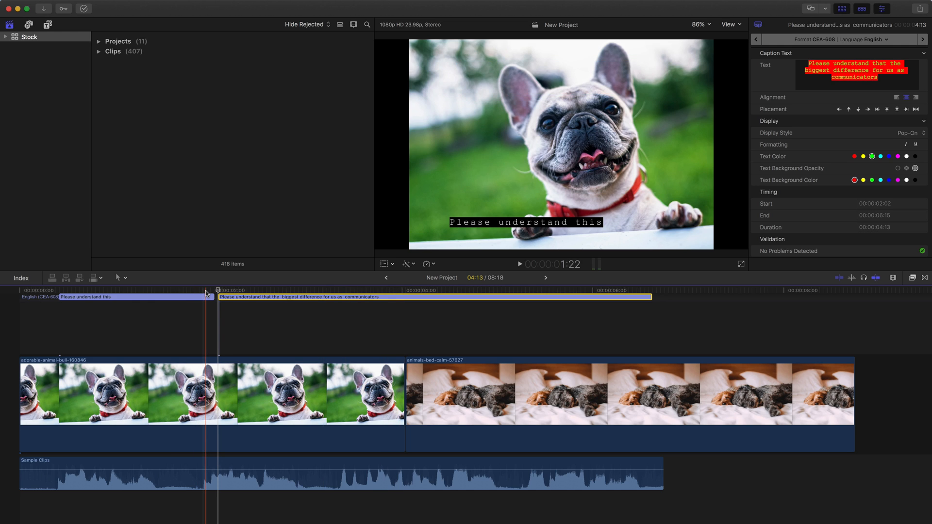
Share the project as a Master File (default), bringing up the export settings
left_click(218, 290)
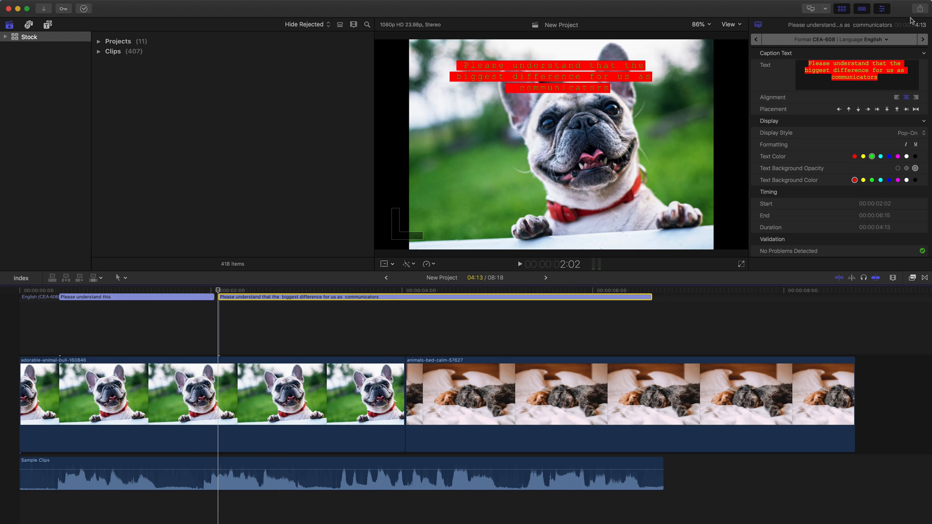
left_click(917, 8)
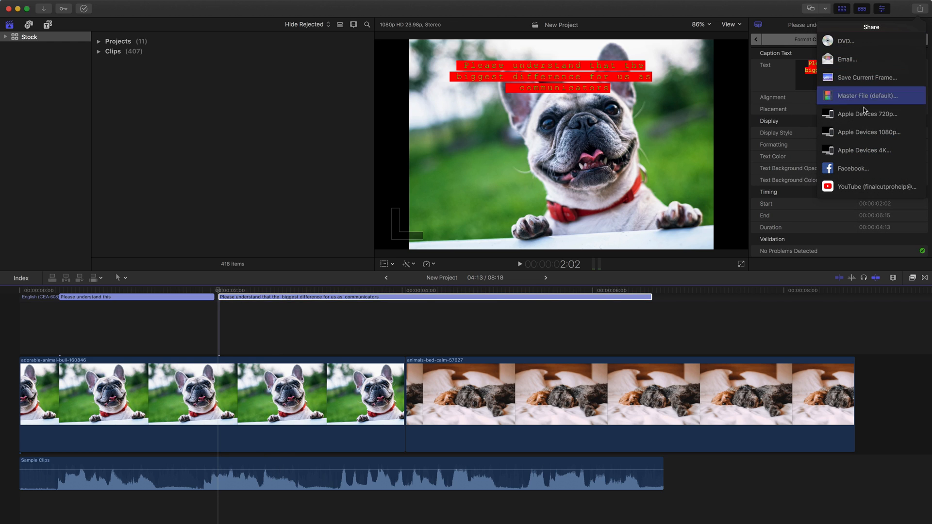
mouse_move(855, 100)
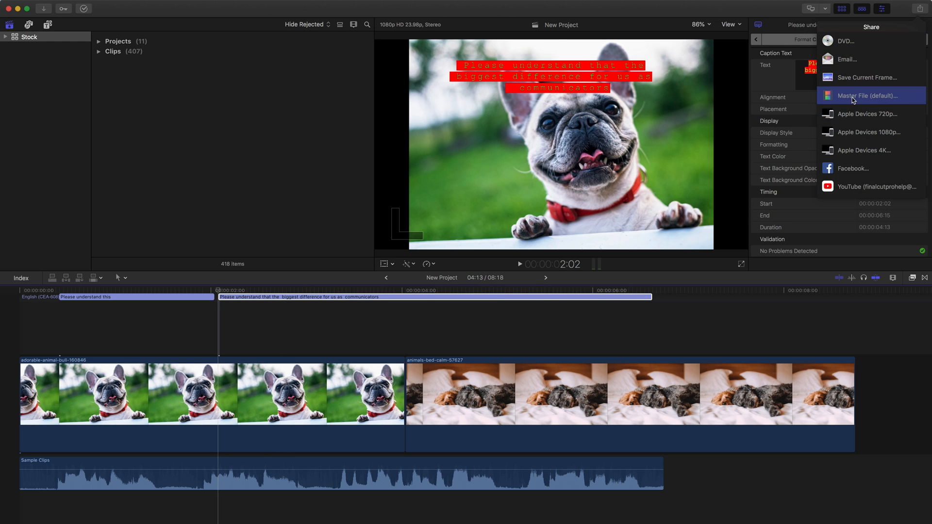
left_click(868, 95)
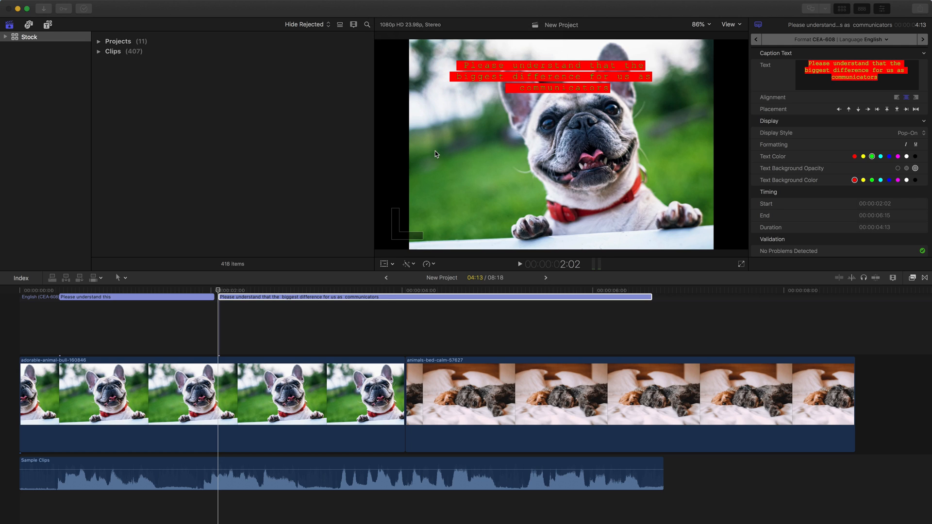
mouse_move(731, 31)
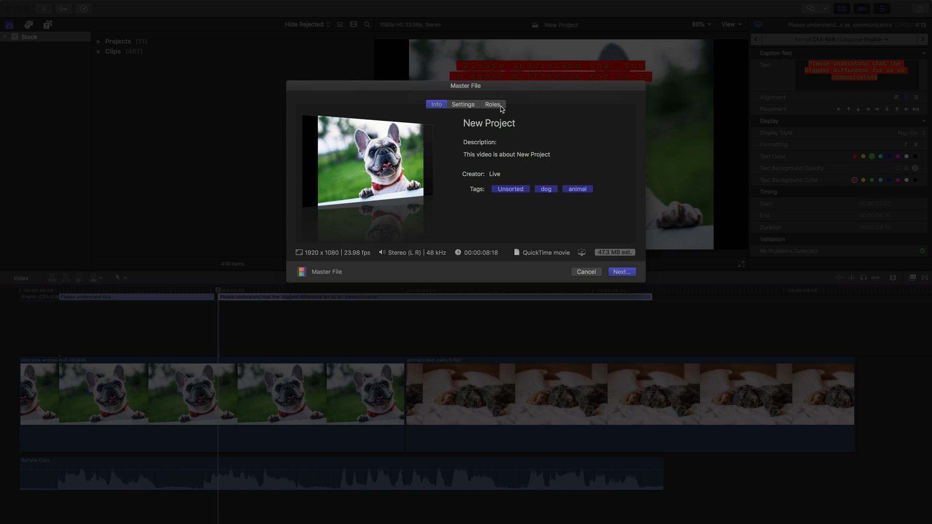
Under Roles, embed English CEA-608 captions and continue to save the QuickTime export
left_click(492, 105)
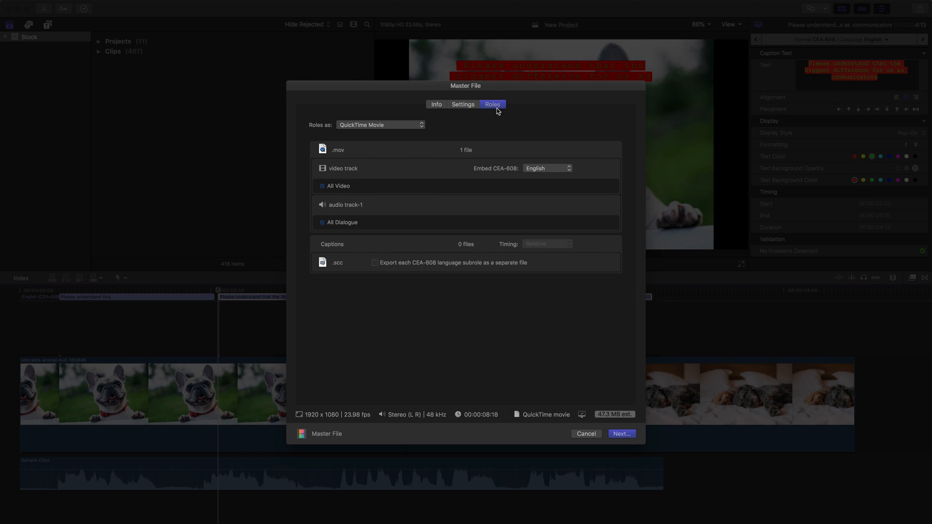
mouse_move(399, 173)
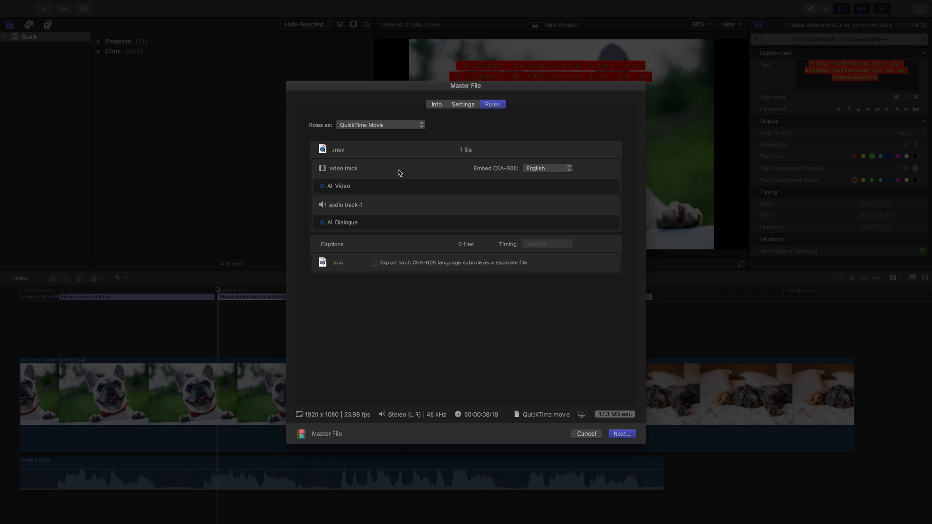
mouse_move(327, 176)
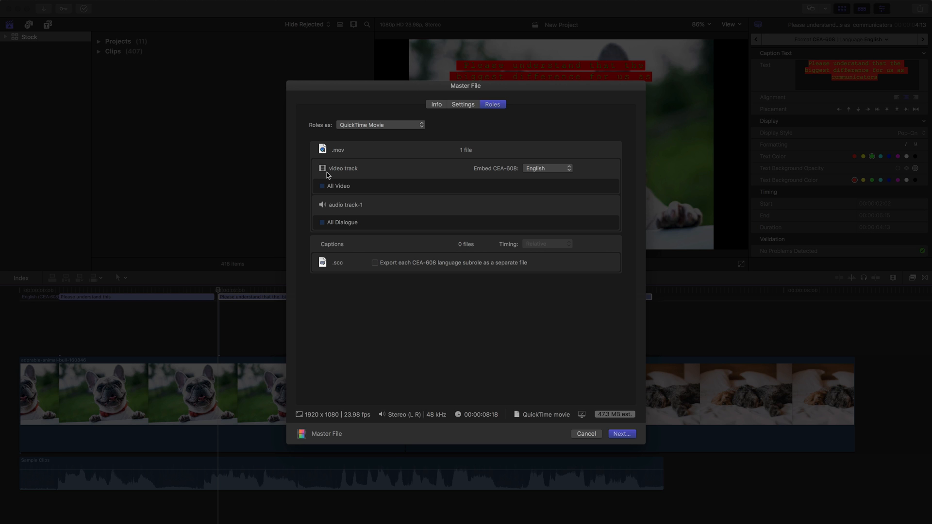
mouse_move(518, 168)
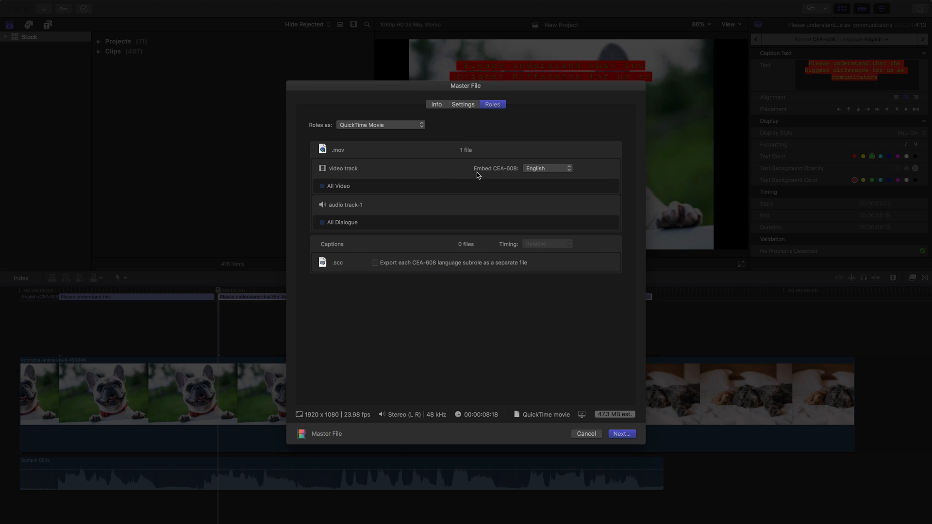
left_click(545, 169)
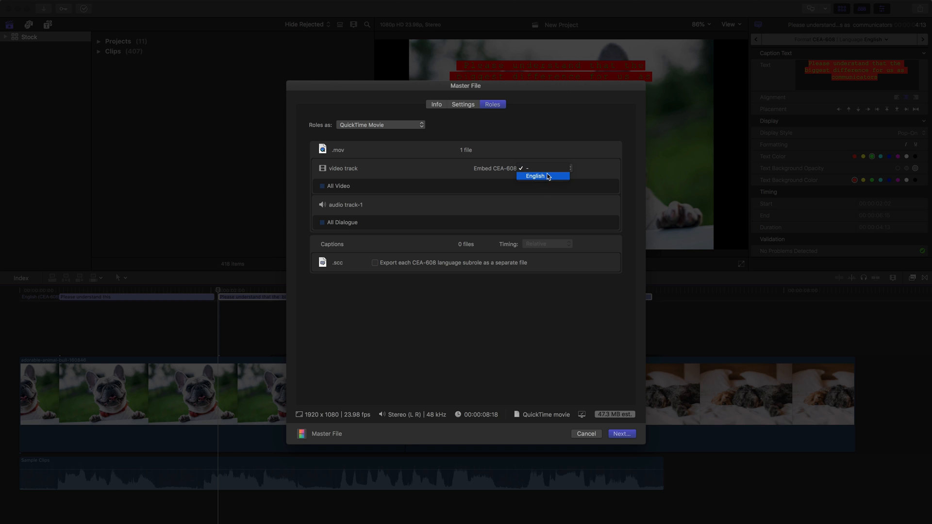
left_click(533, 175)
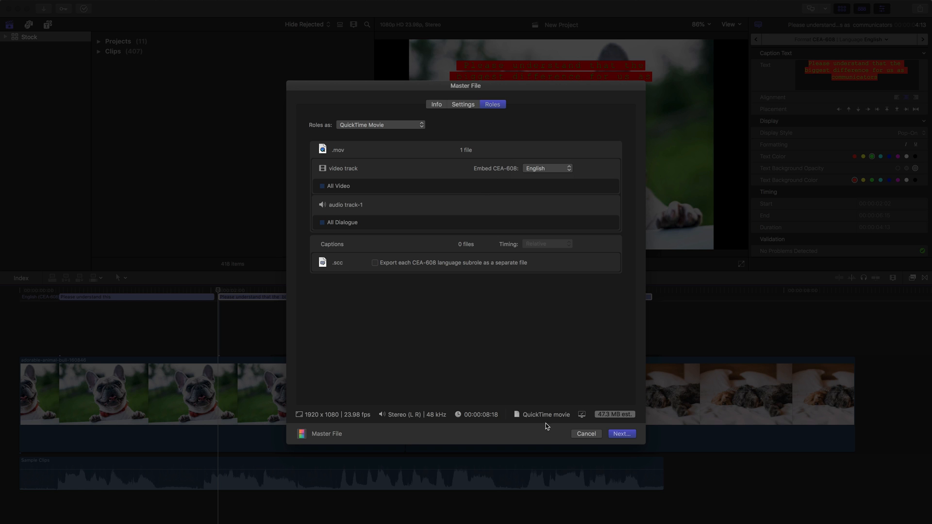
left_click(621, 434)
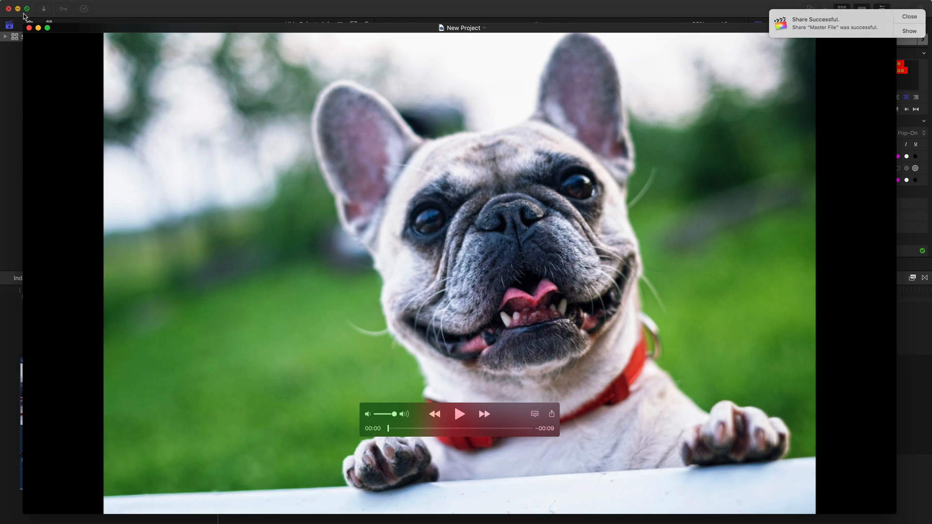
mouse_move(455, 355)
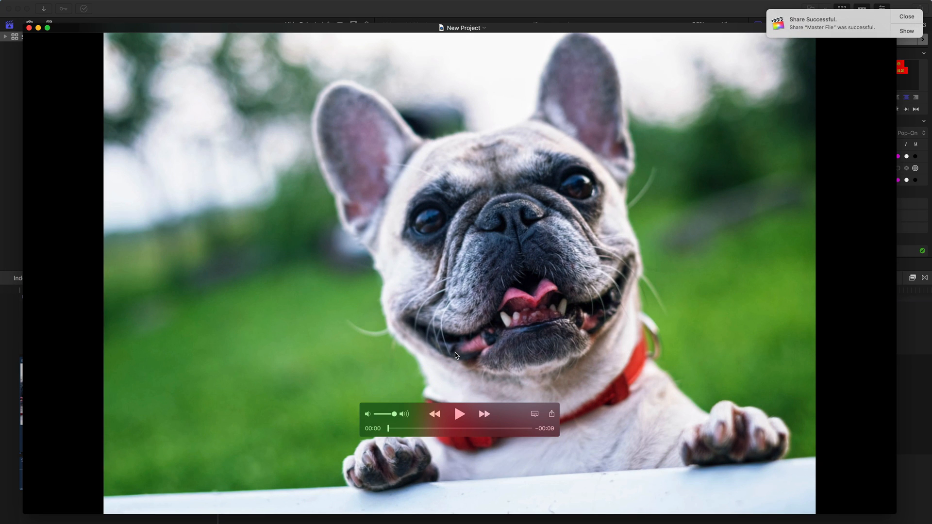
Play the exported movie and show its subtitle choices, including the English CC track
left_click(459, 414)
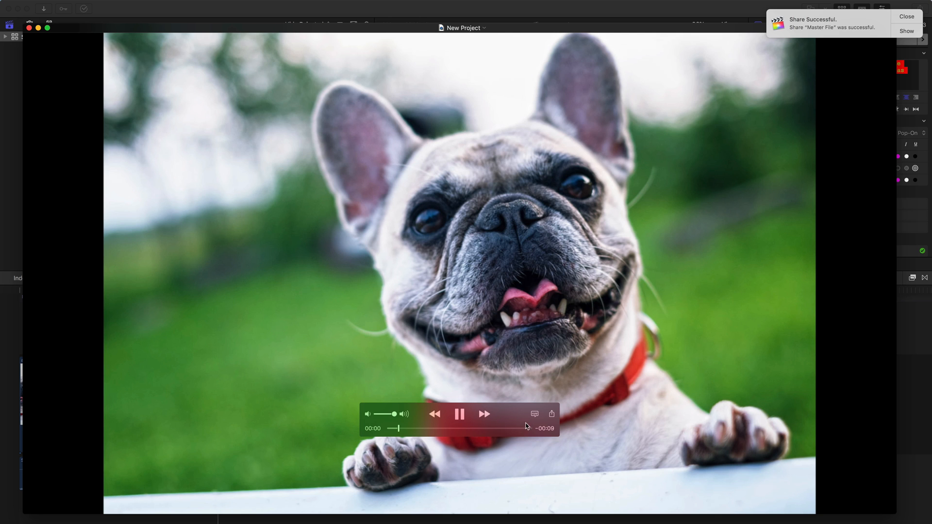
left_click(534, 414)
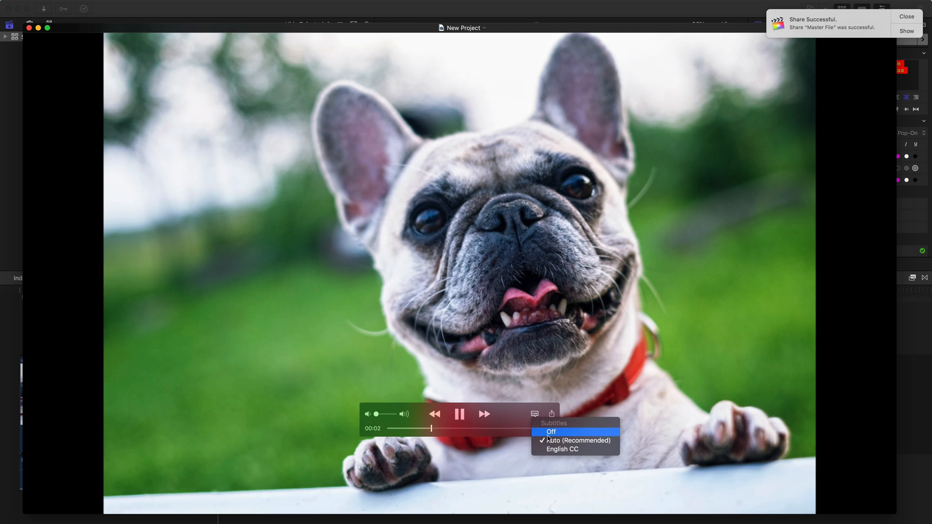